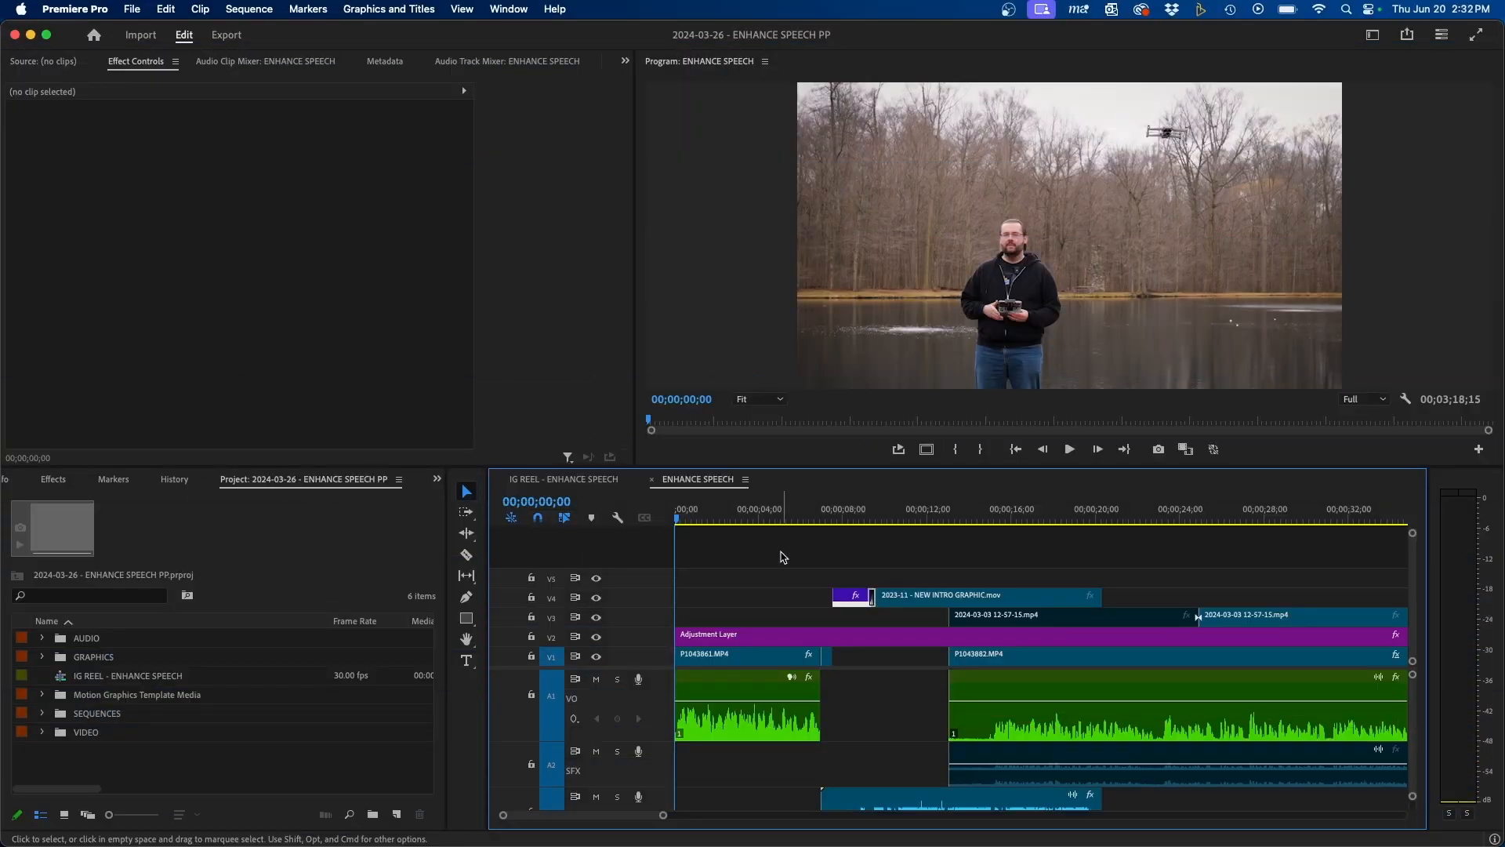
mouse_move(748, 552)
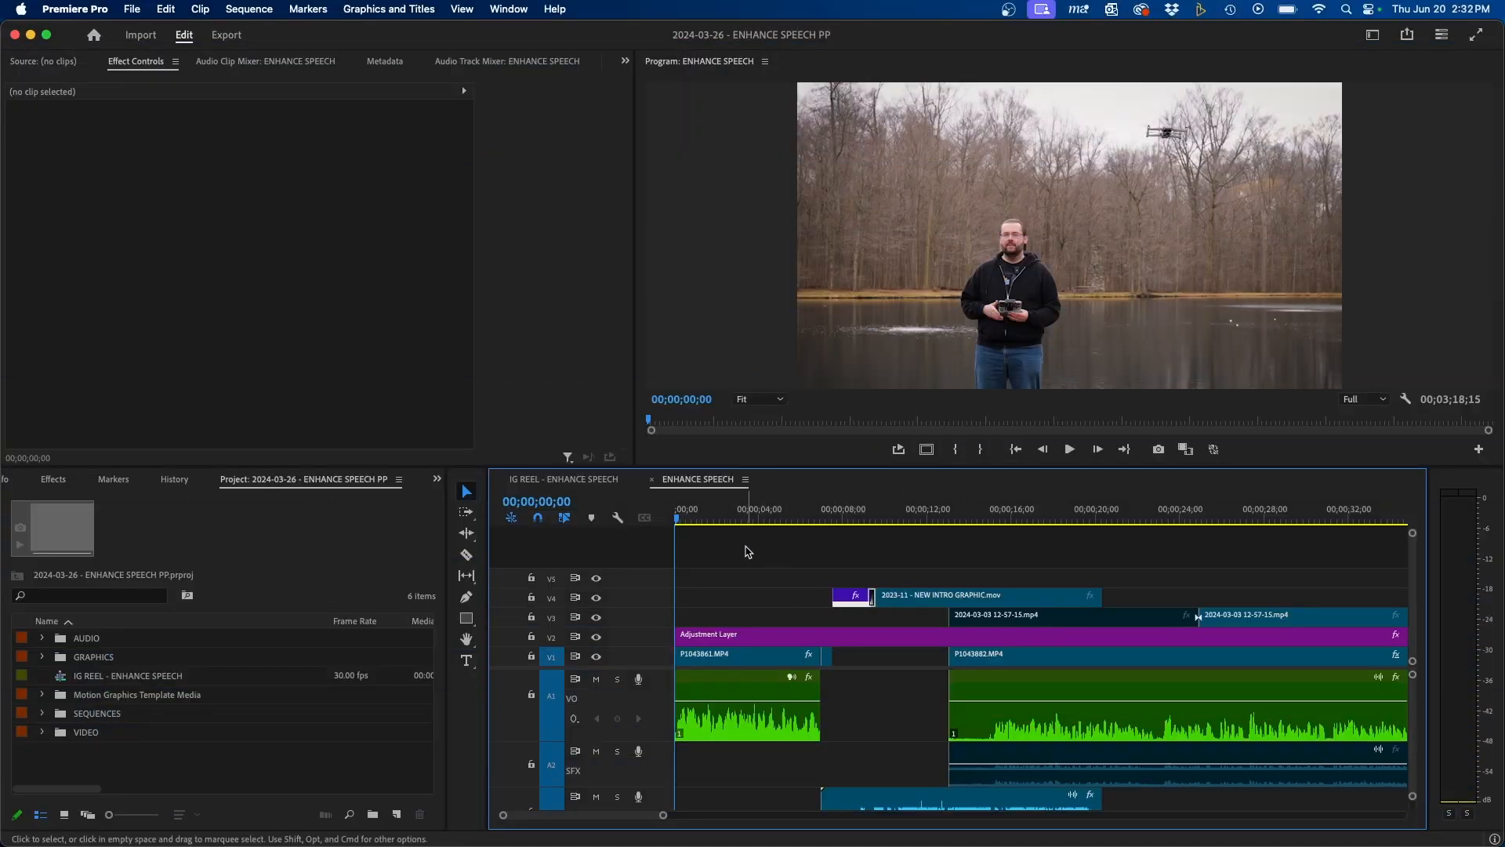
Select the first VO dialogue clip and play the sequence through its first six seconds.
left_click(746, 707)
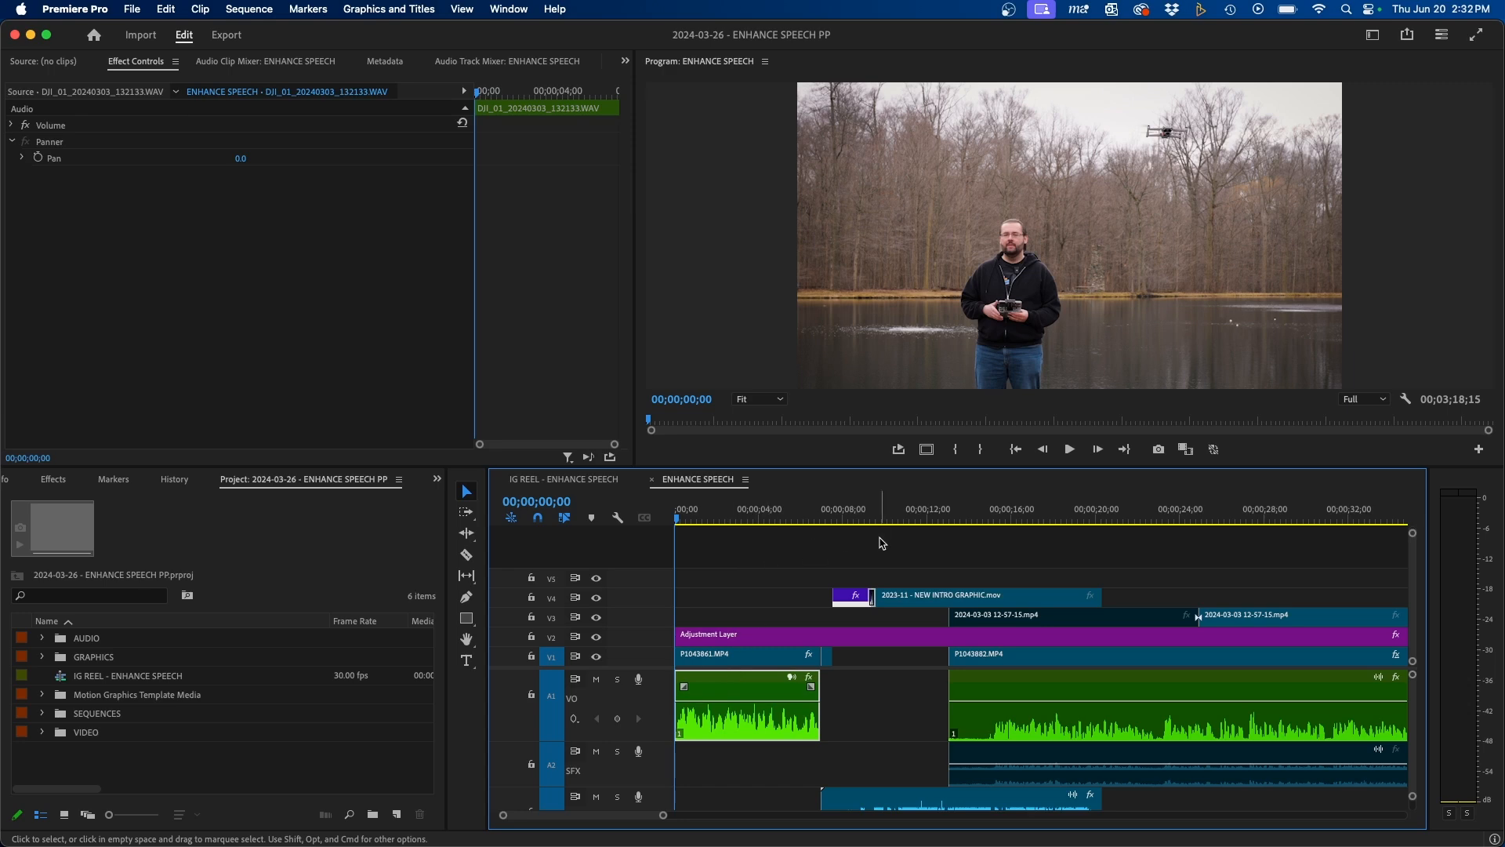
left_click(1096, 448)
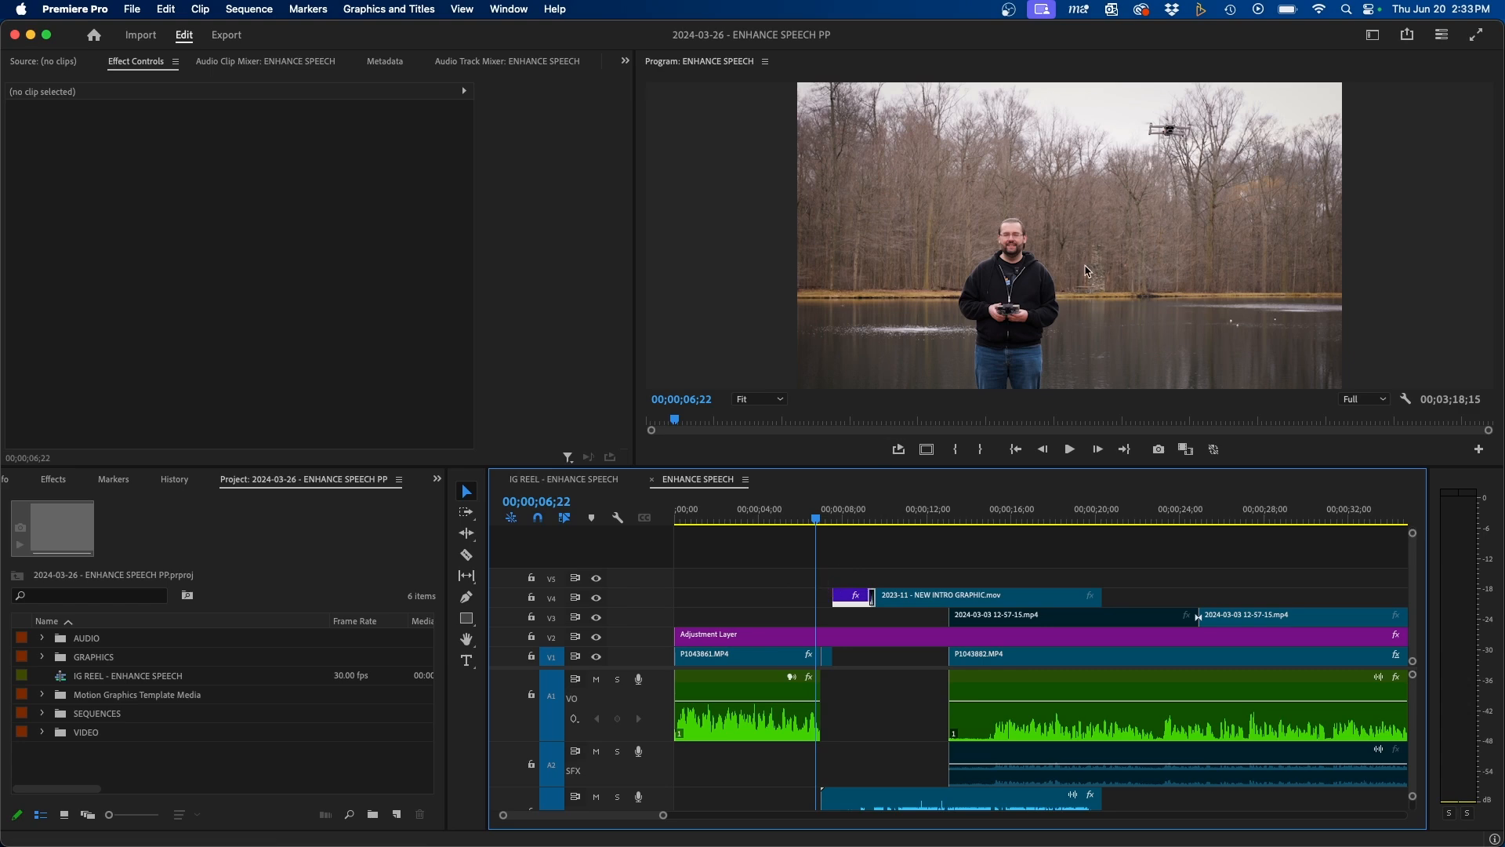
mouse_move(1049, 262)
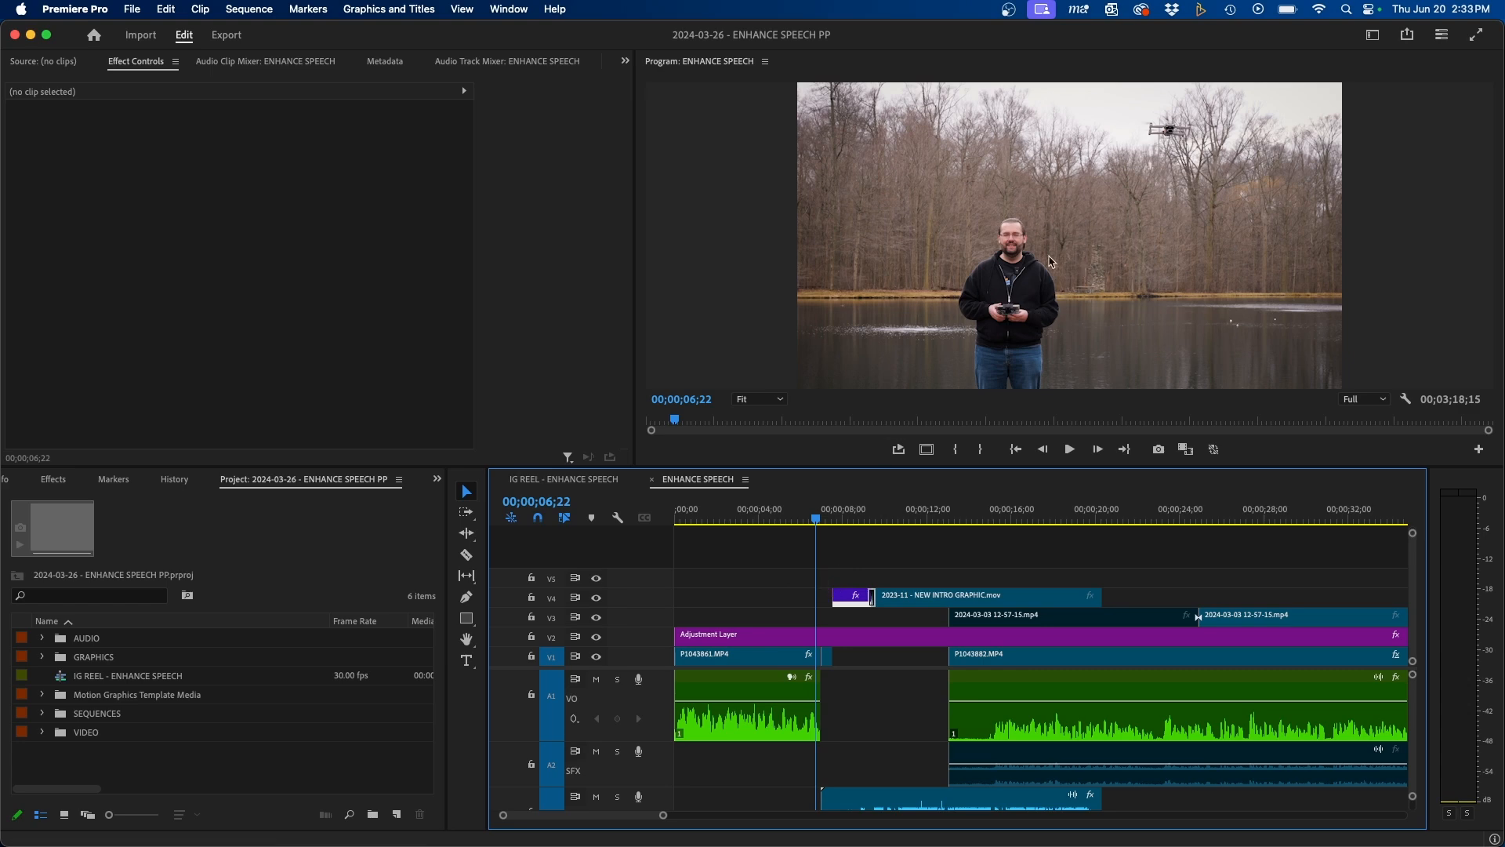
mouse_move(1089, 229)
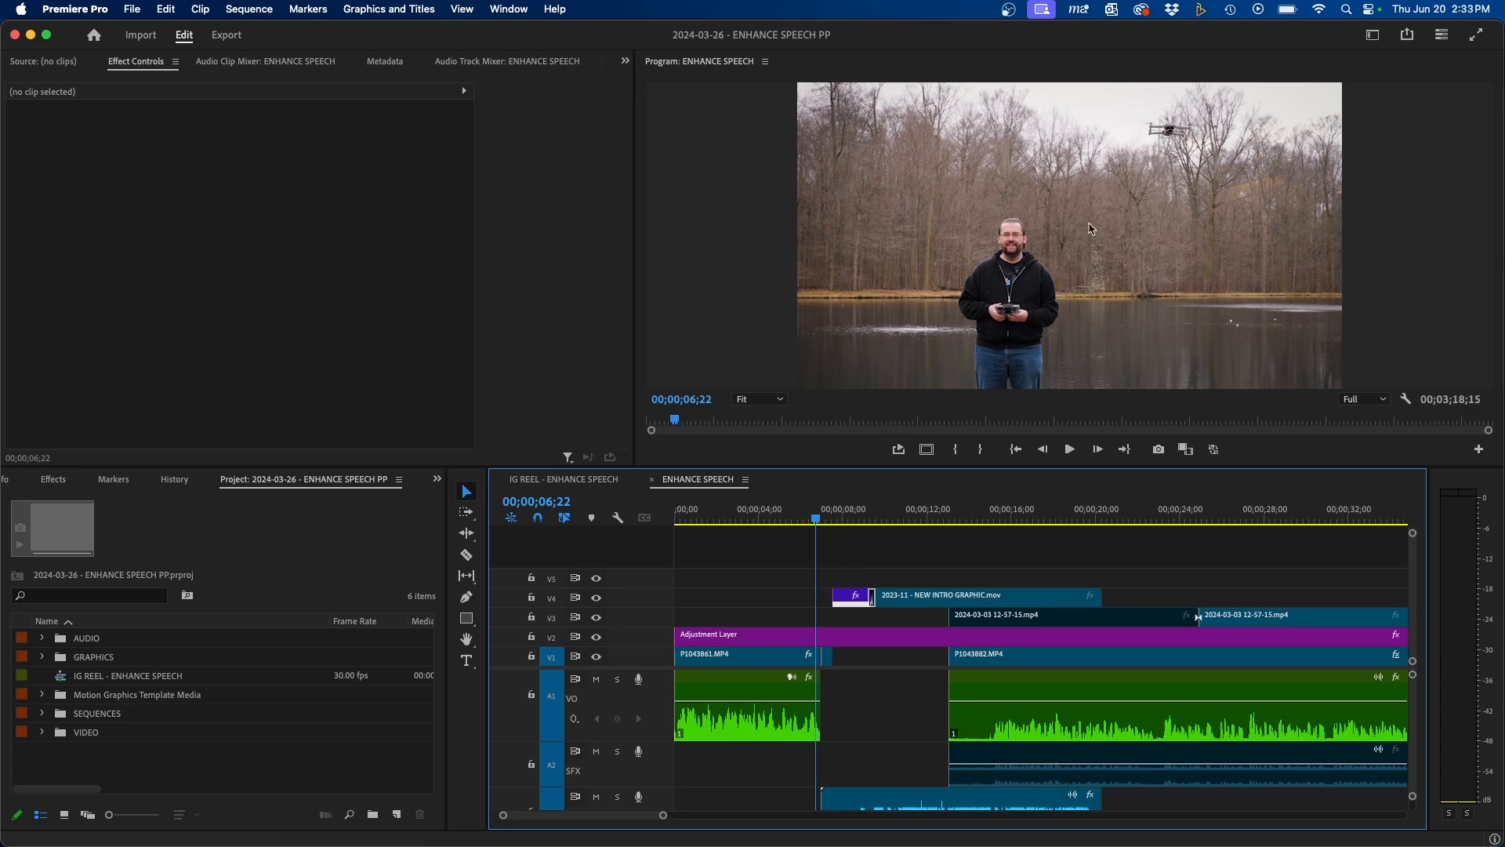
mouse_move(1071, 224)
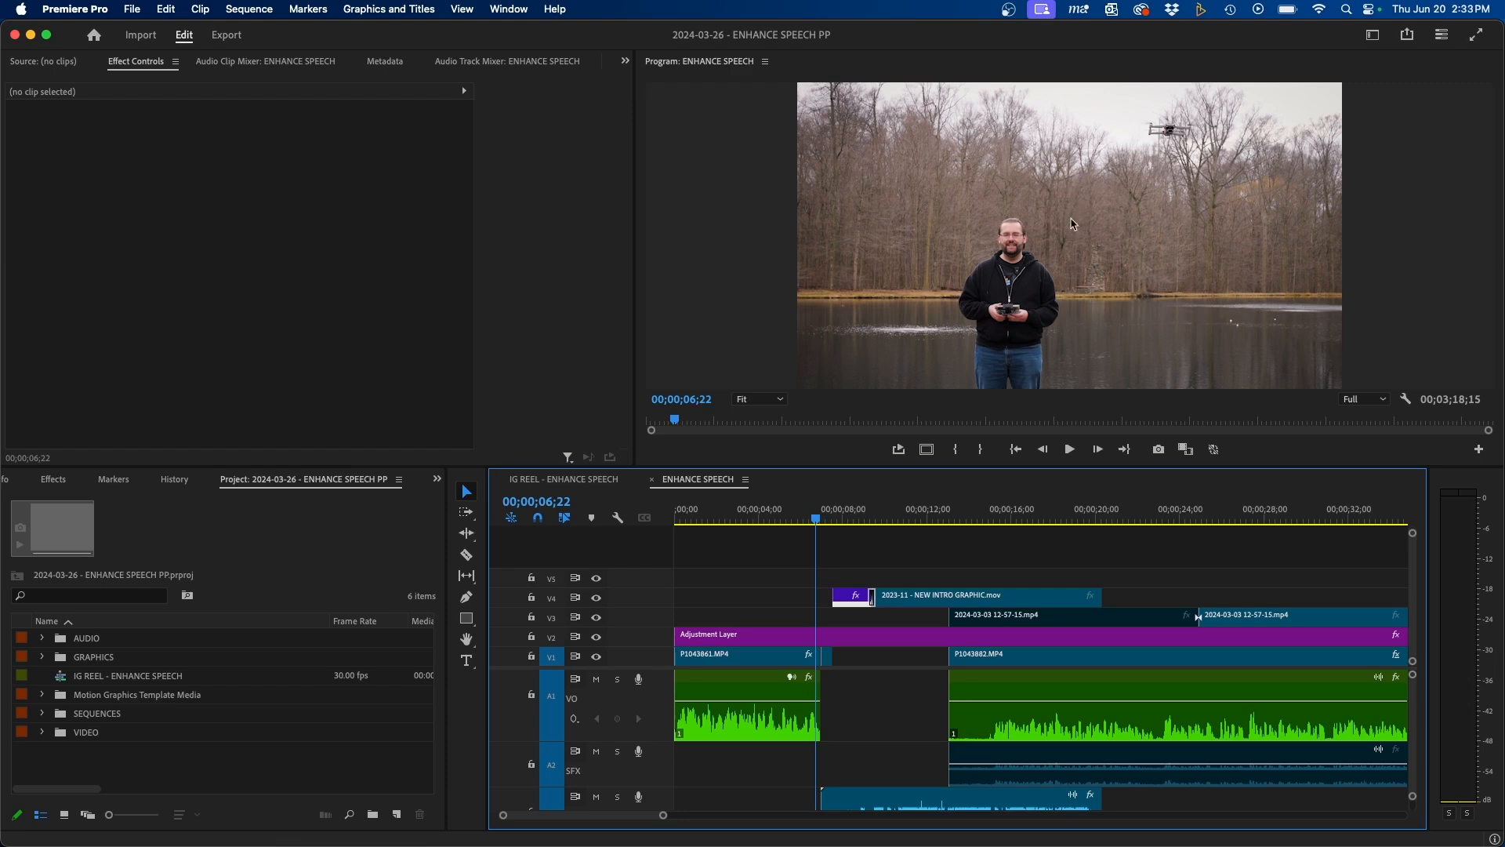
mouse_move(1055, 243)
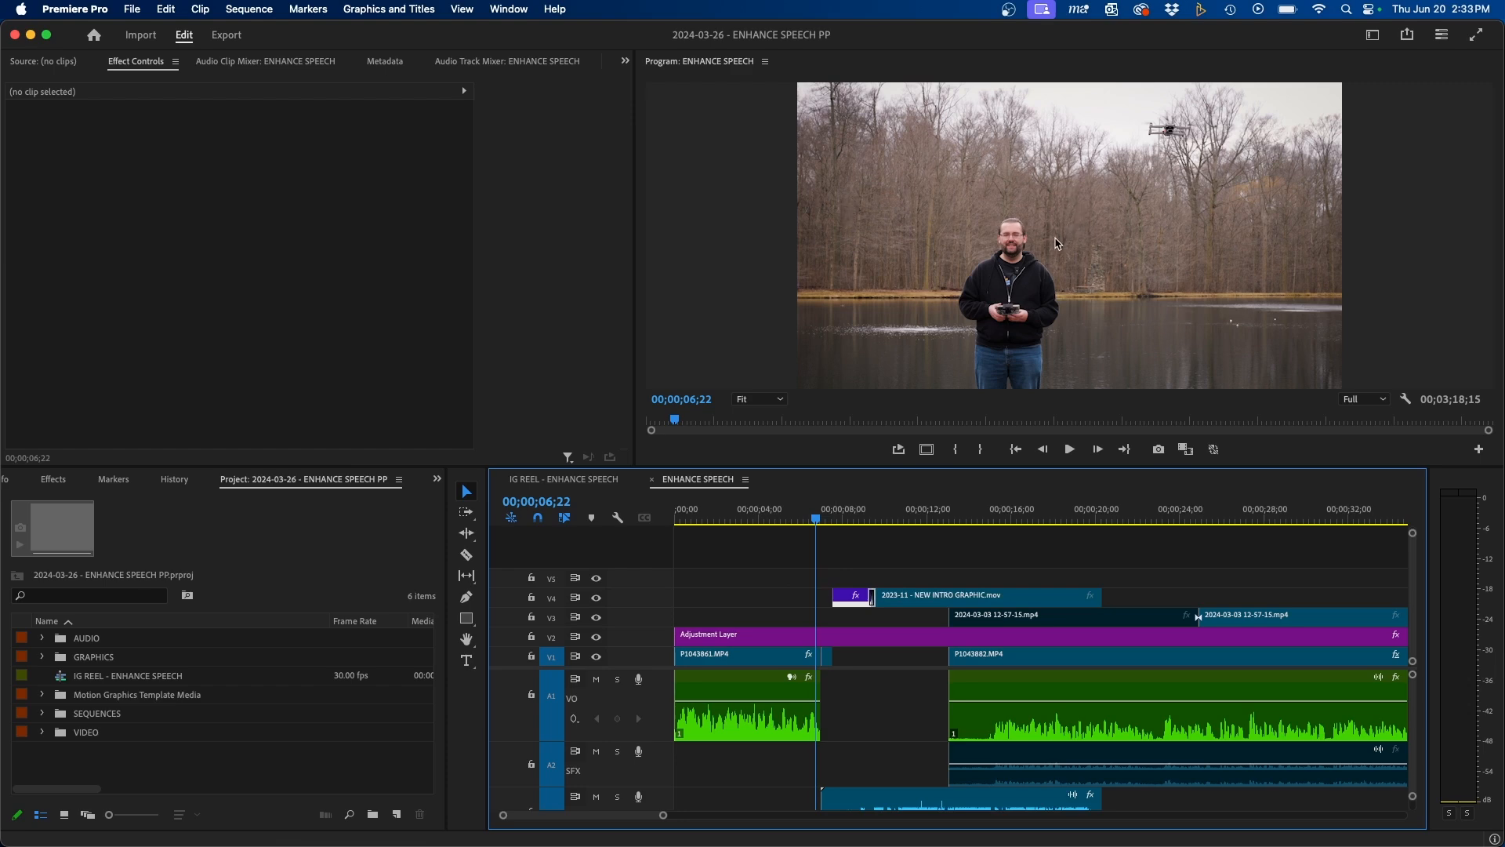
mouse_move(1290, 151)
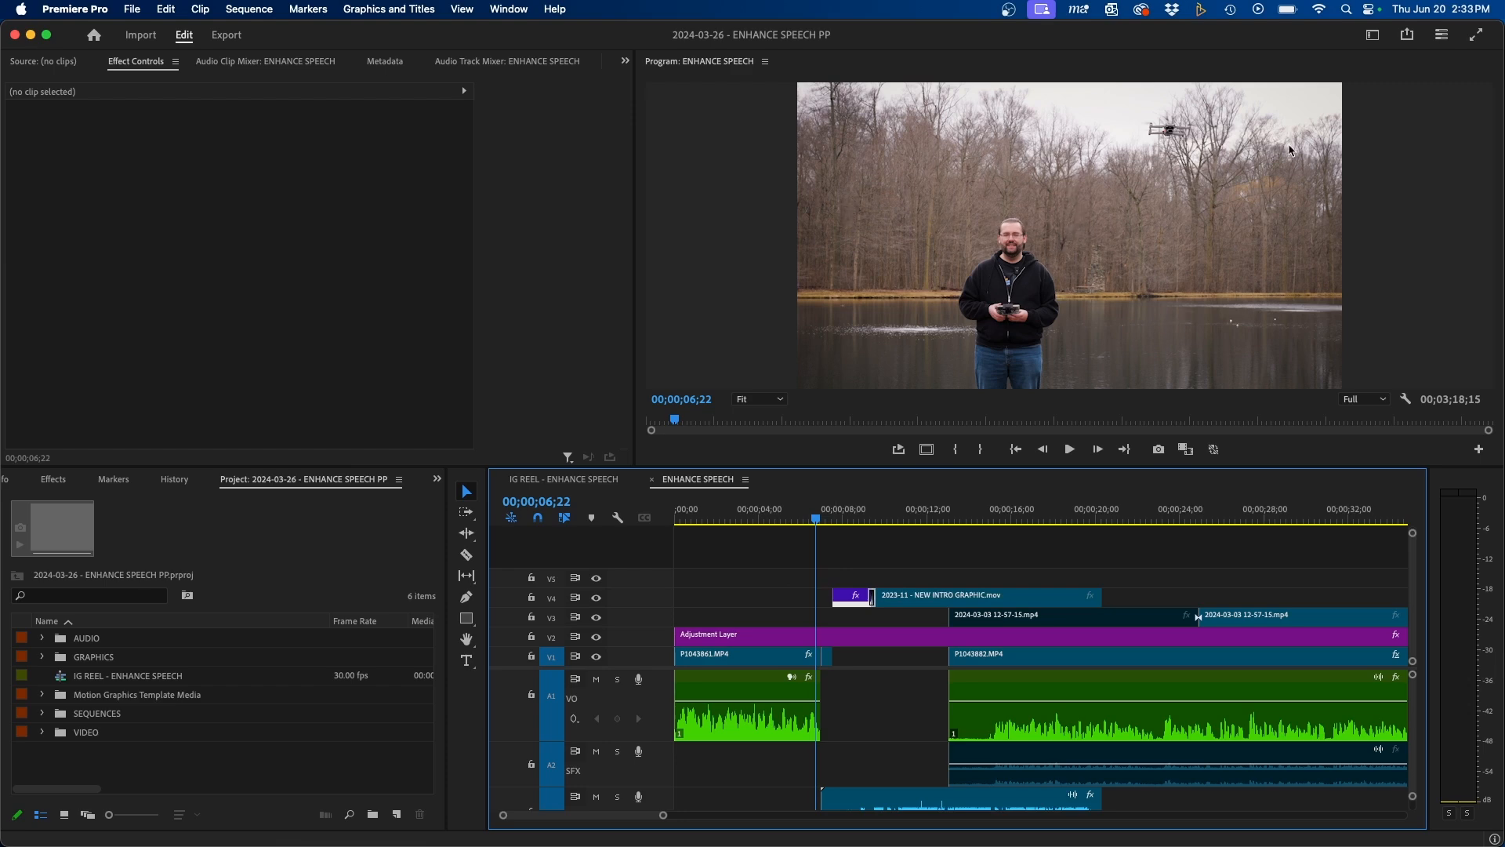
Enable Enhance Speech in Essential Sound for the VO clip and replay the sequence from its start.
left_click(1370, 35)
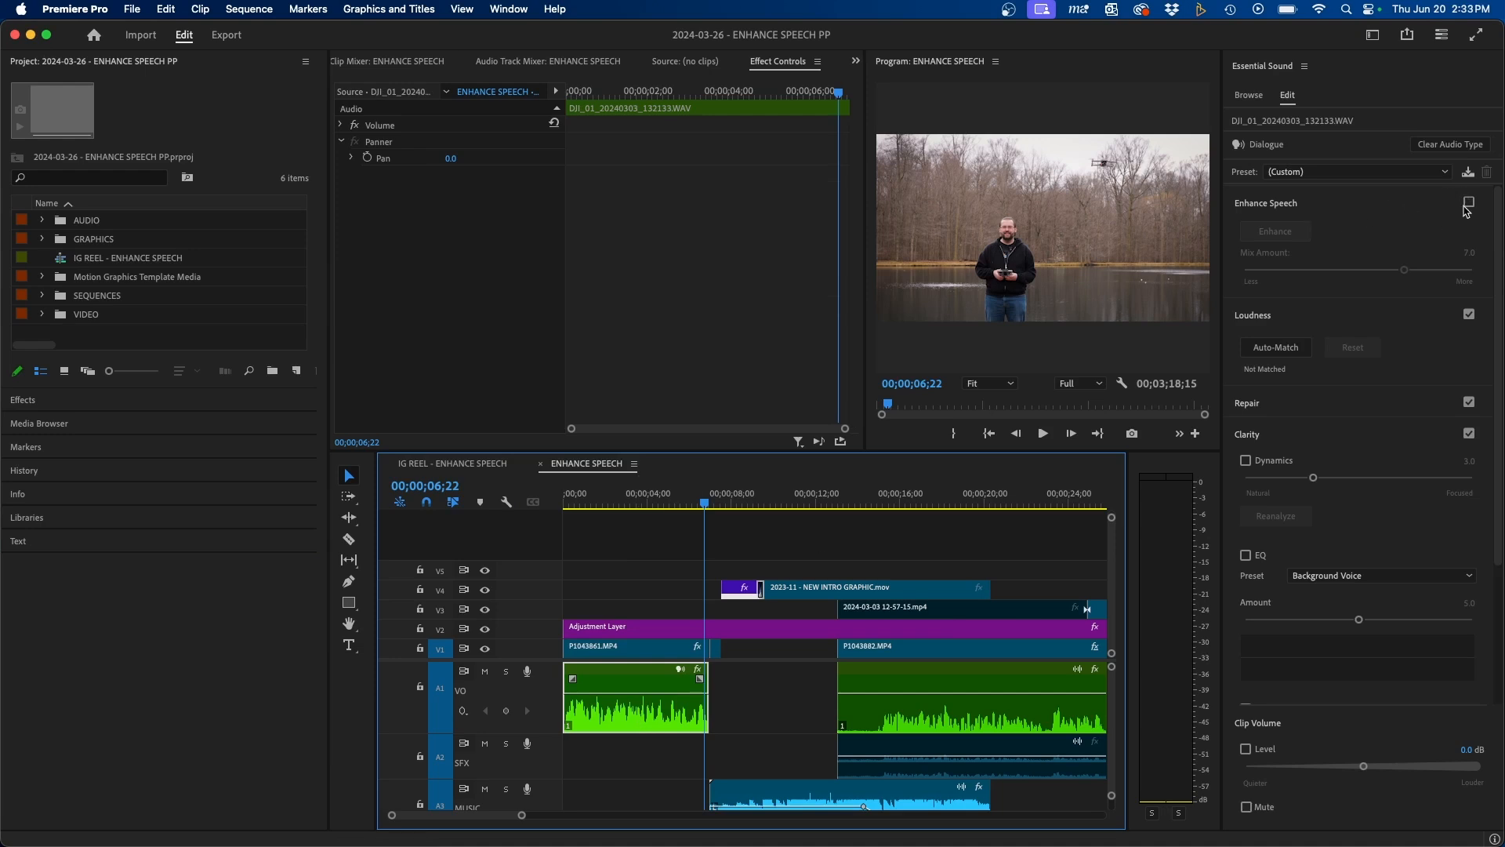
left_click(1467, 203)
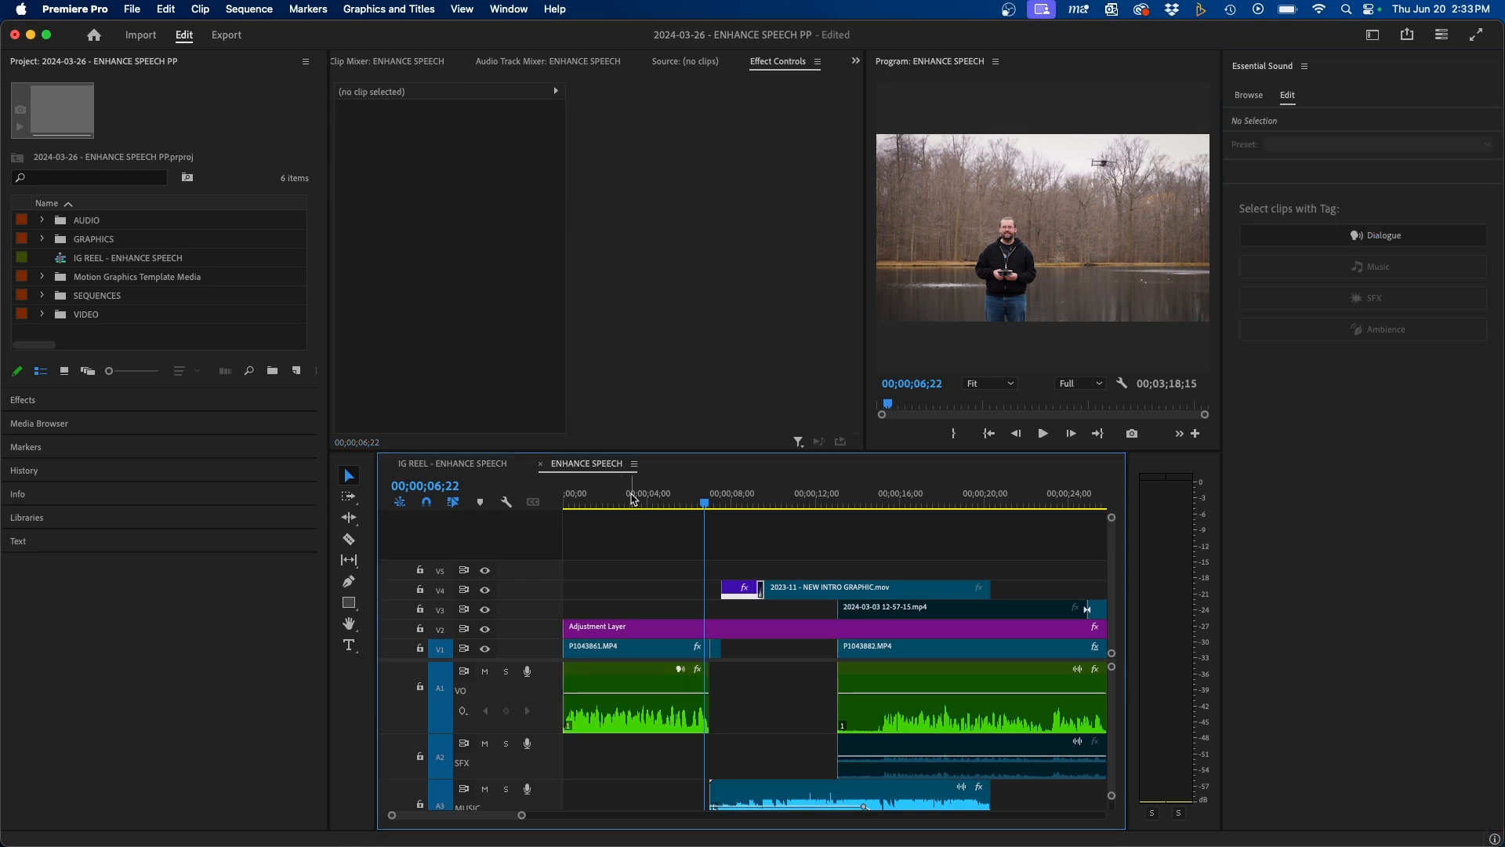
left_click(633, 648)
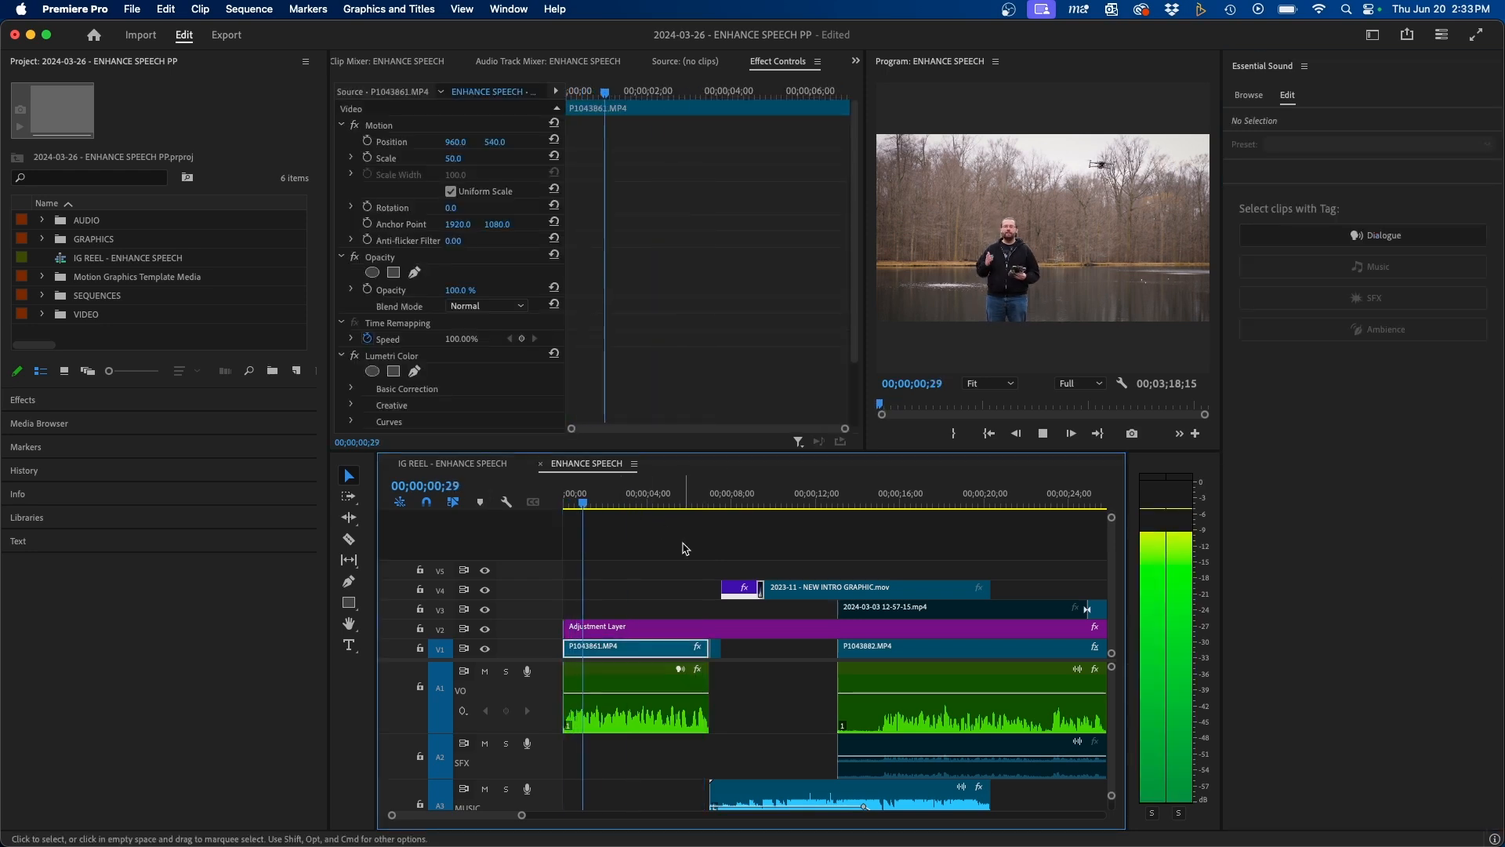
left_click(624, 494)
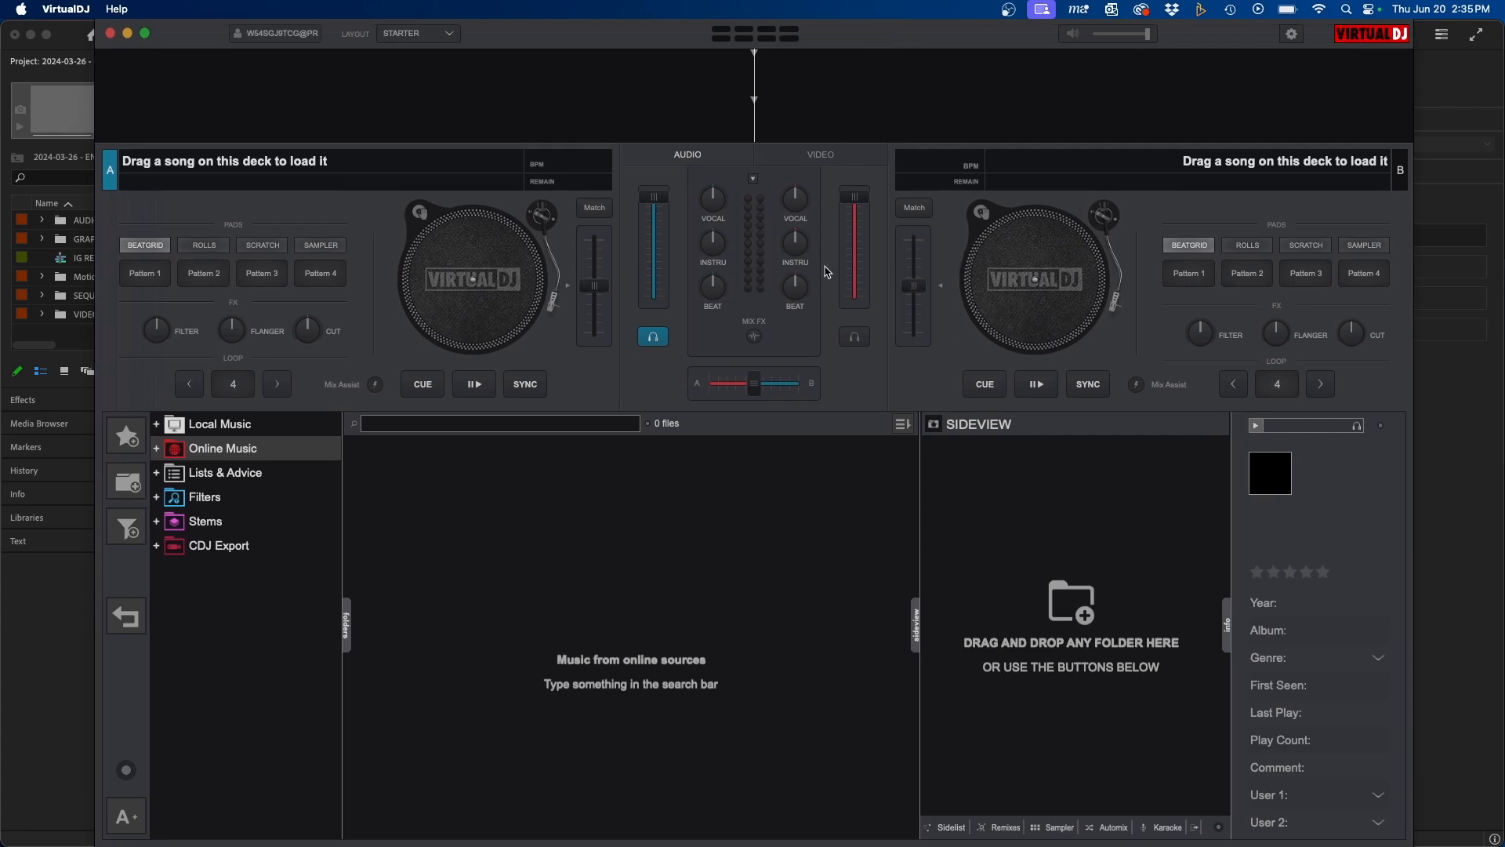
mouse_move(666, 292)
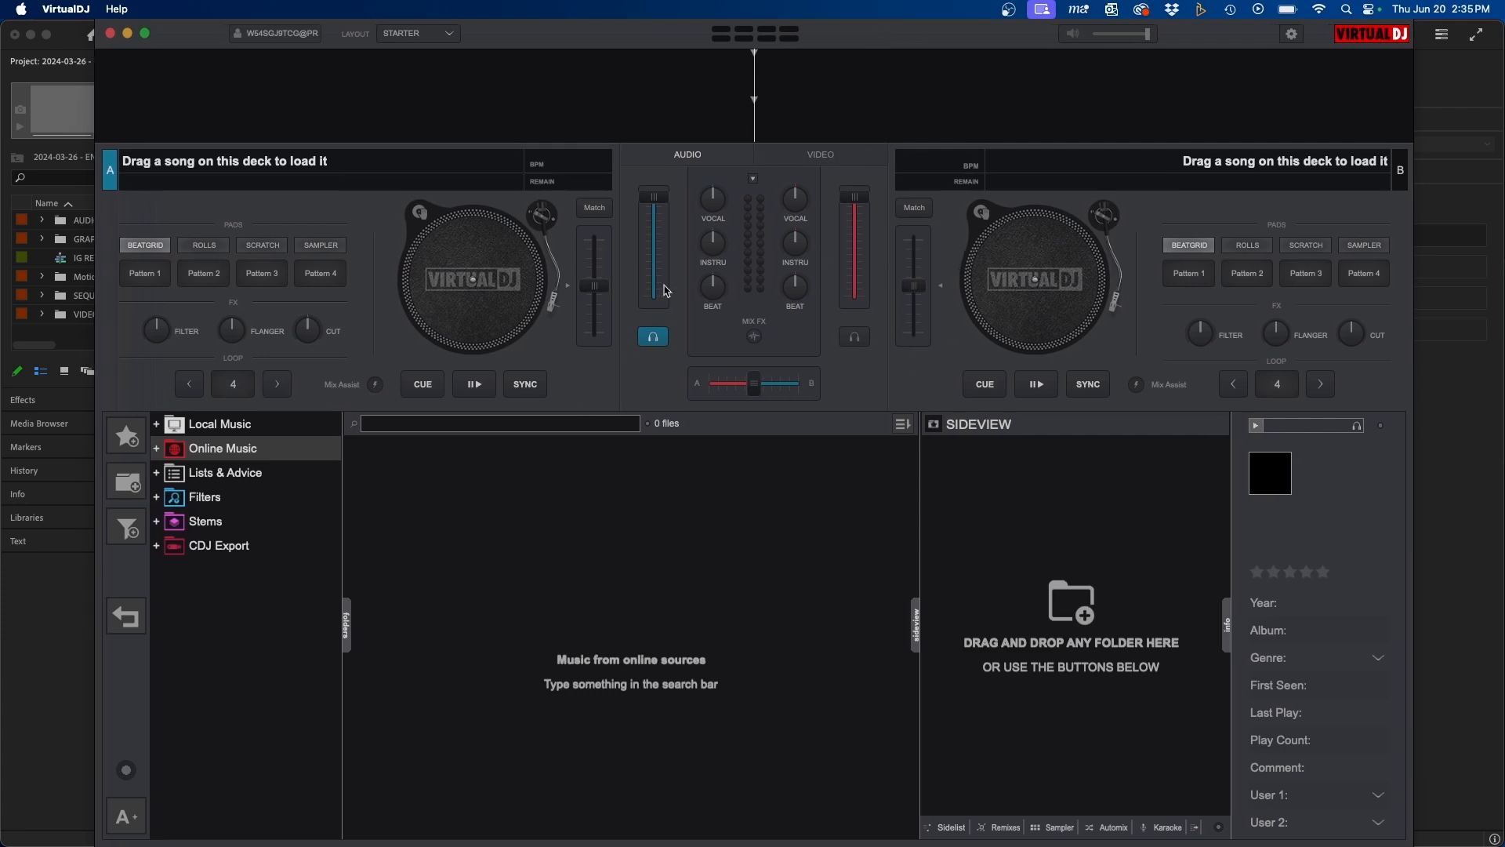
mouse_move(1024, 316)
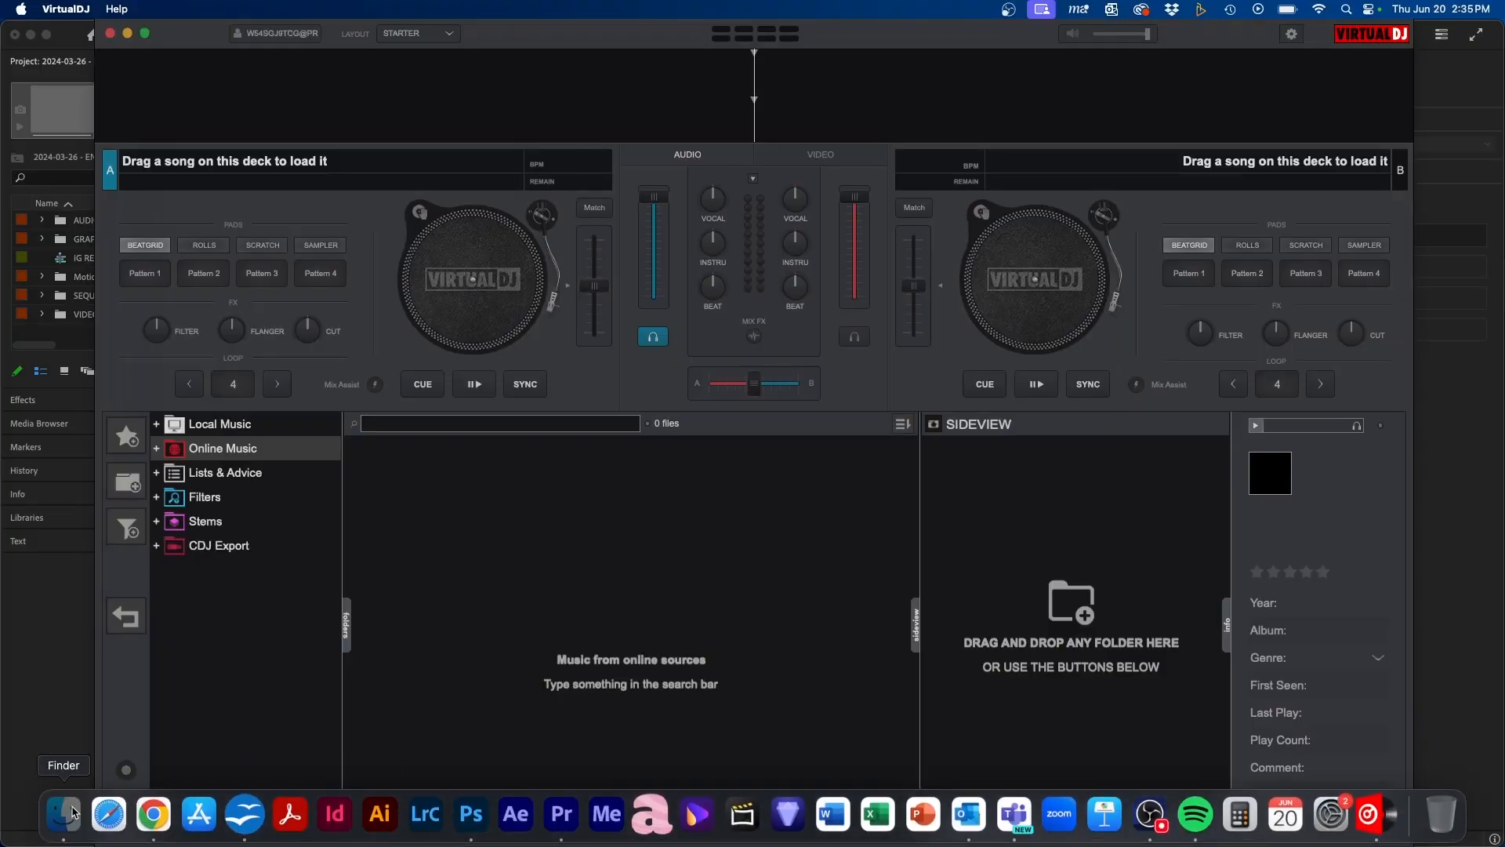
Load ENHANCE SPEECH.wav from Downloads onto the left deck and start it playing.
left_click(63, 815)
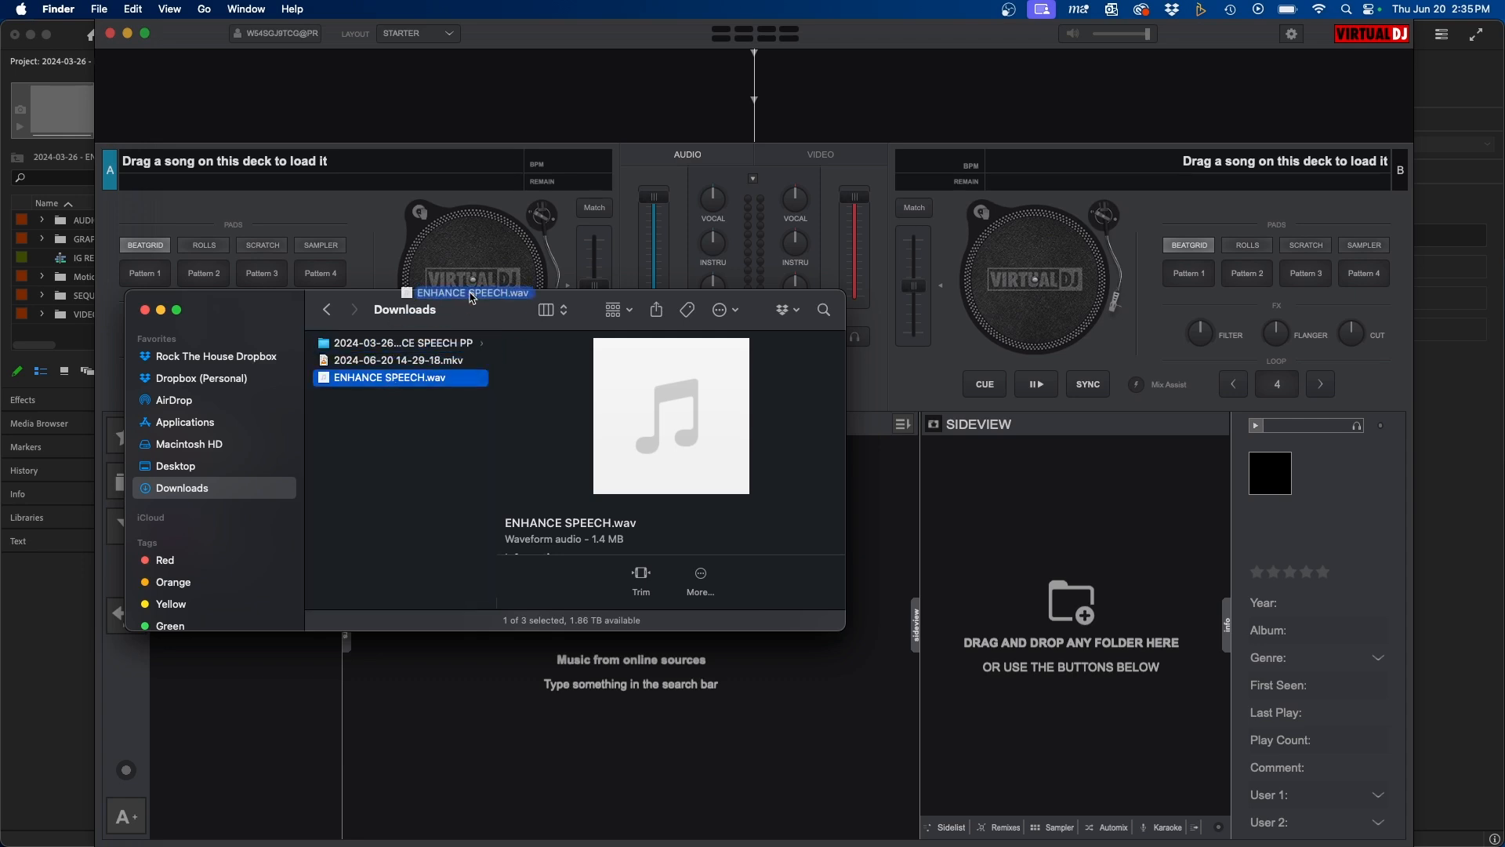
left_click_drag(389, 376, 471, 249)
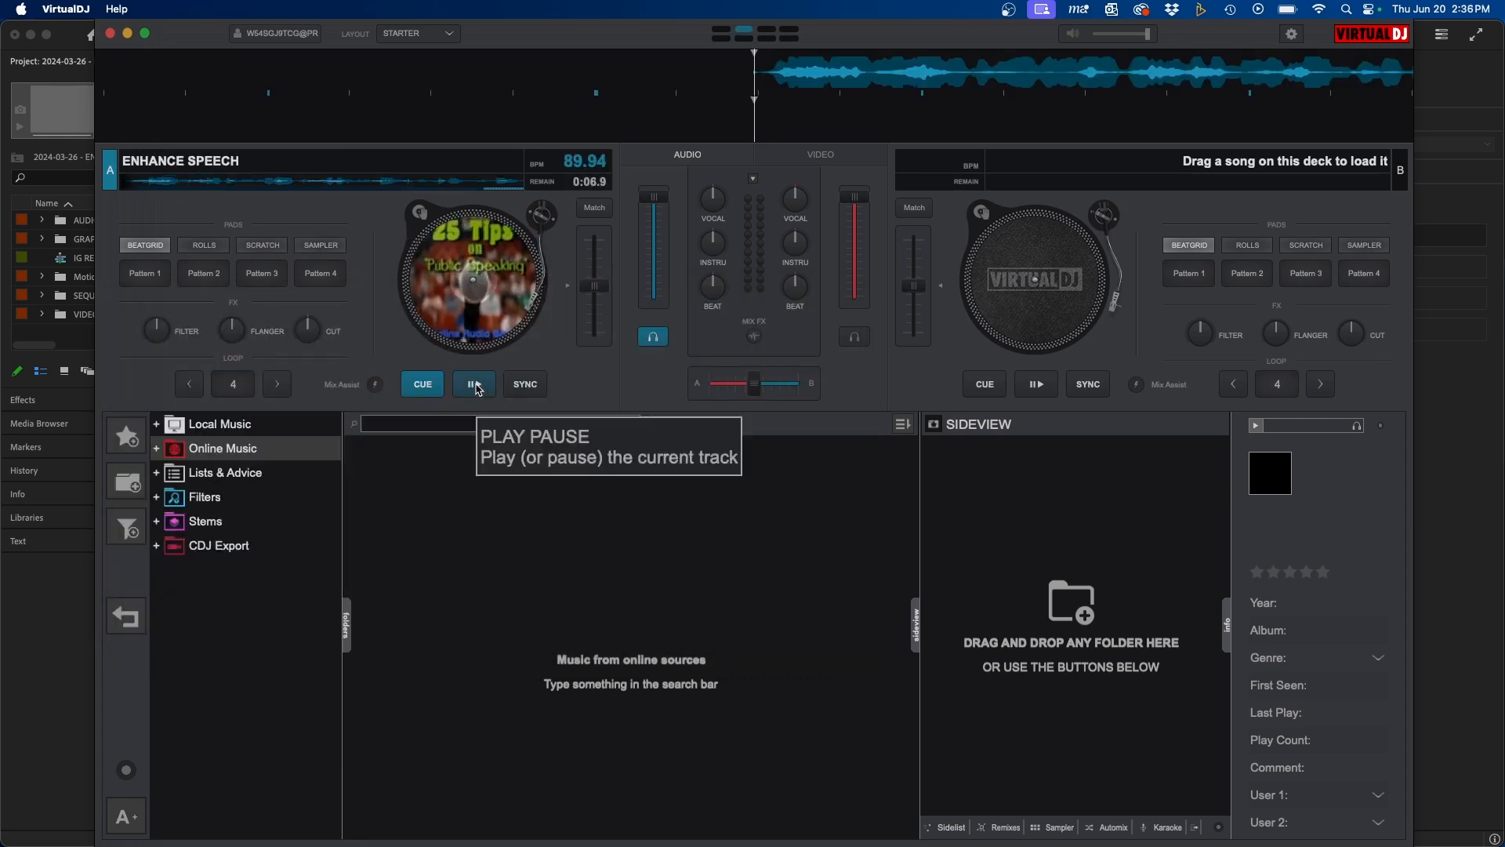
left_click(473, 382)
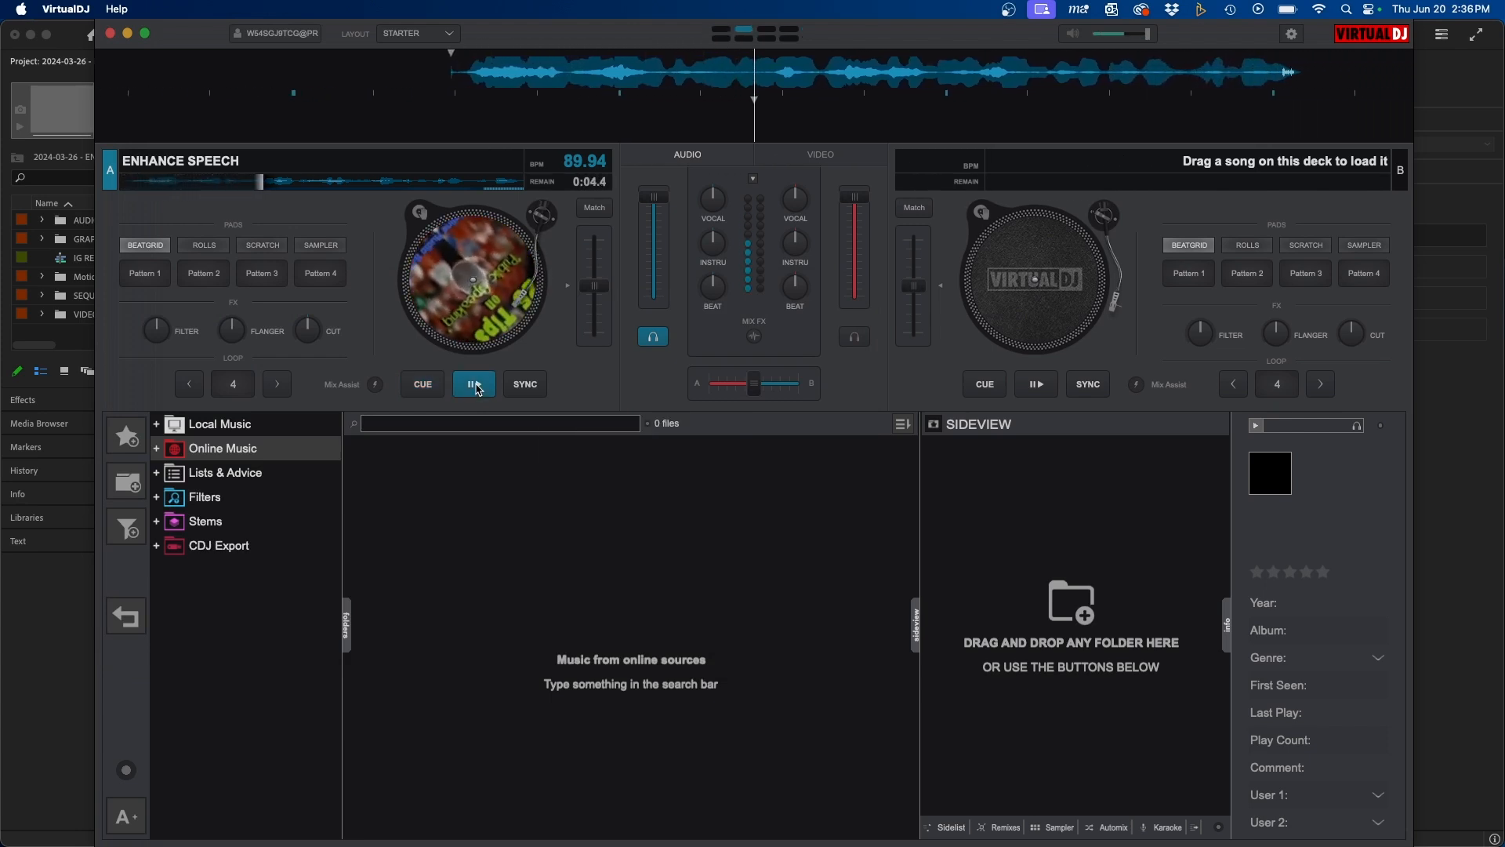
left_click(472, 384)
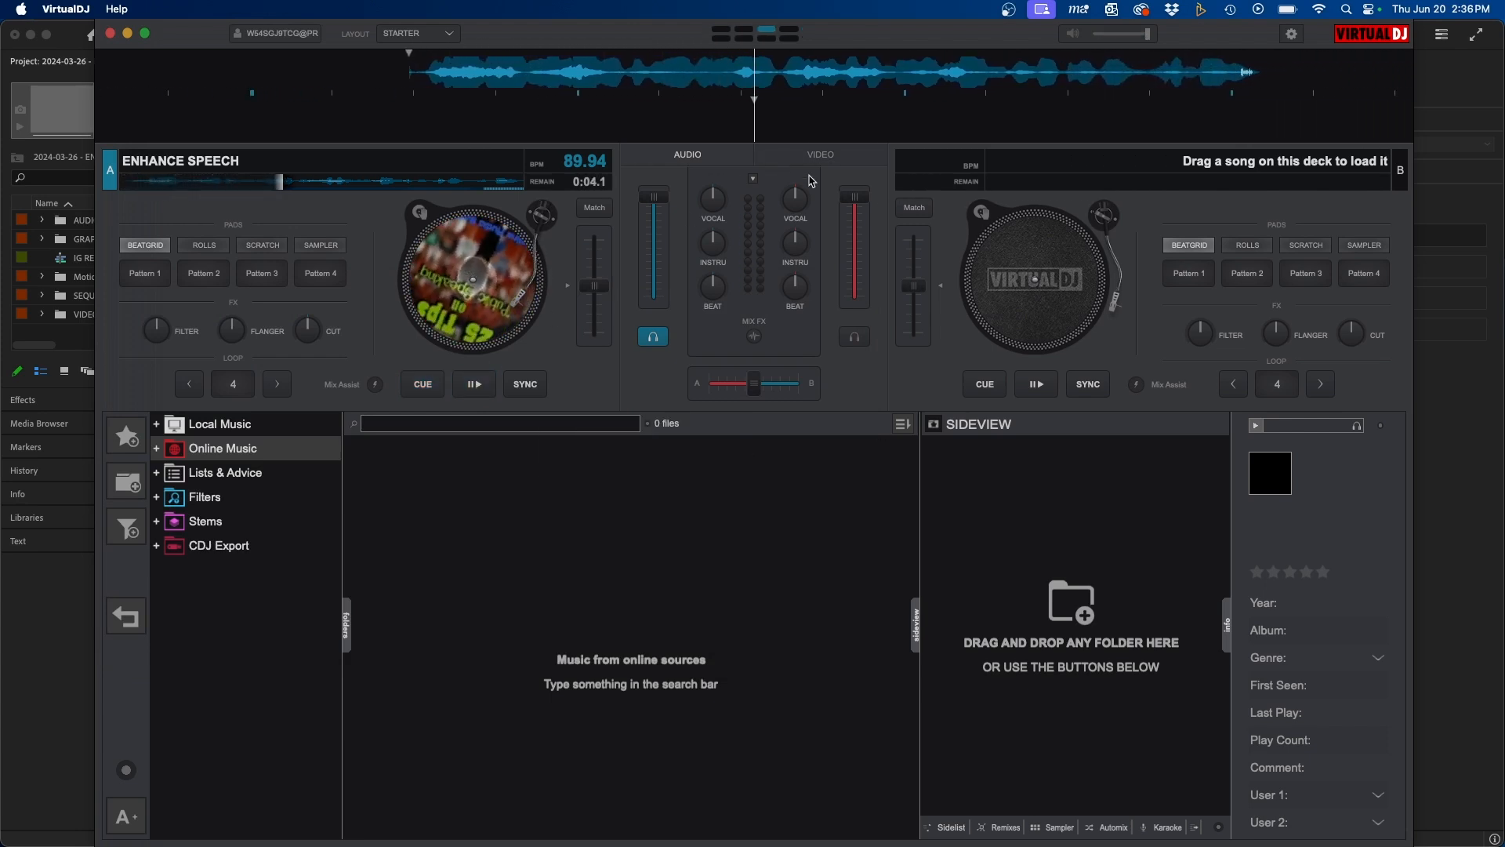
Switch the VirtualDJ interface to the PRO layout.
left_click(417, 32)
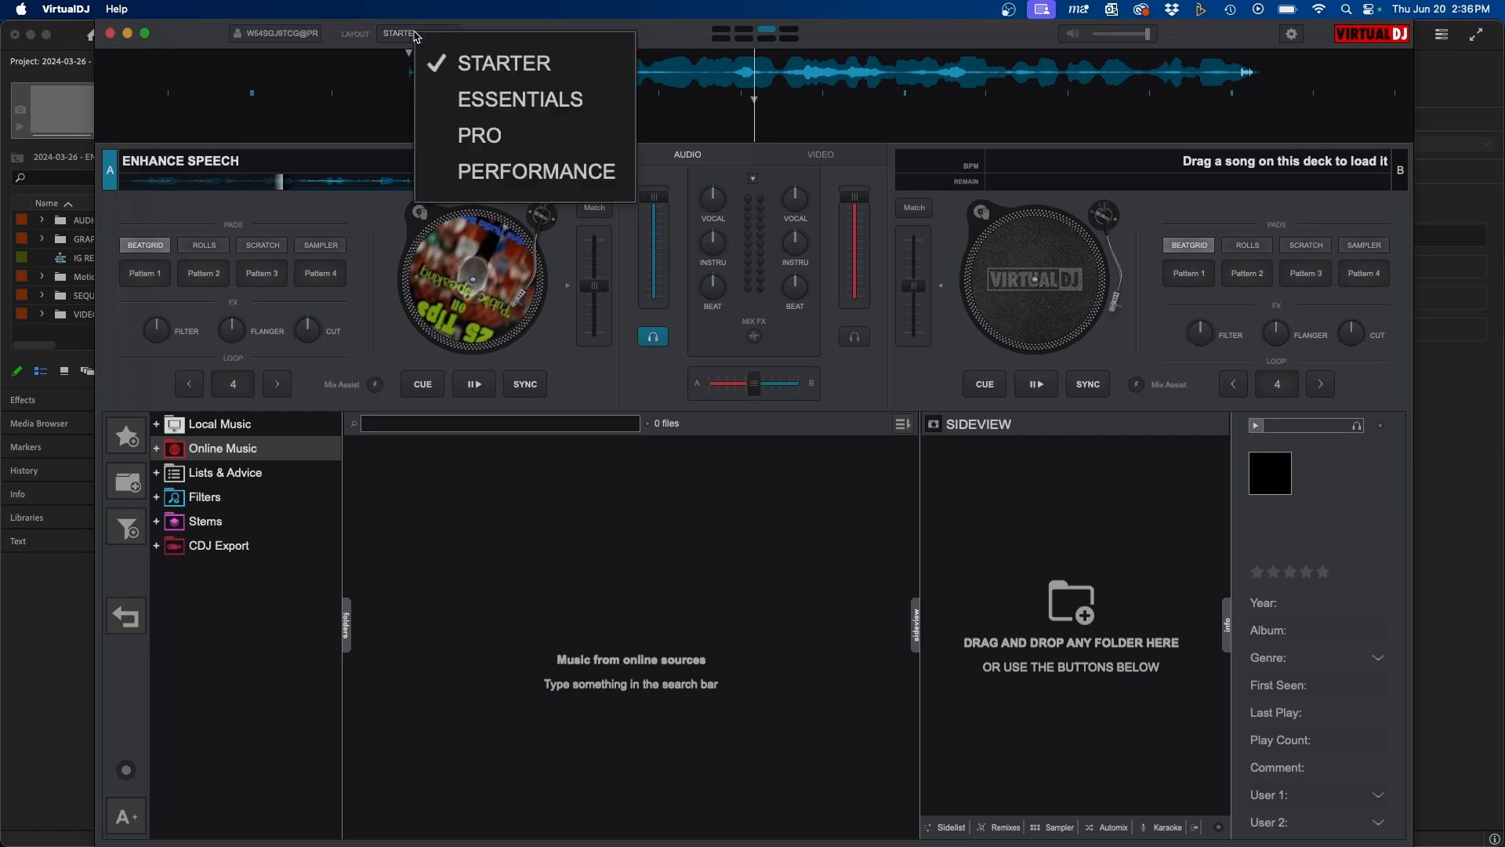
left_click(480, 135)
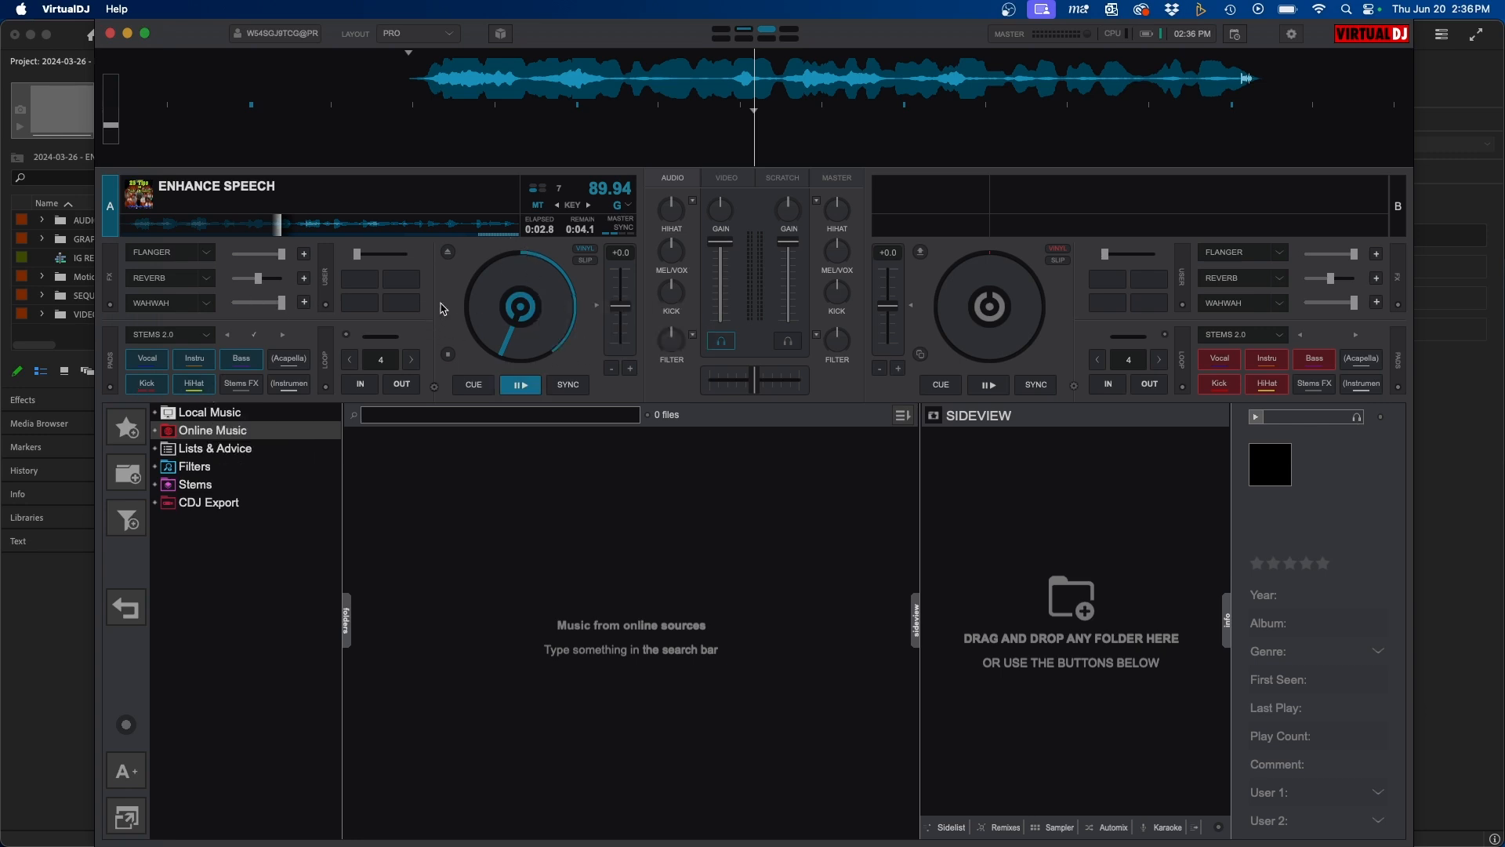
mouse_move(678, 361)
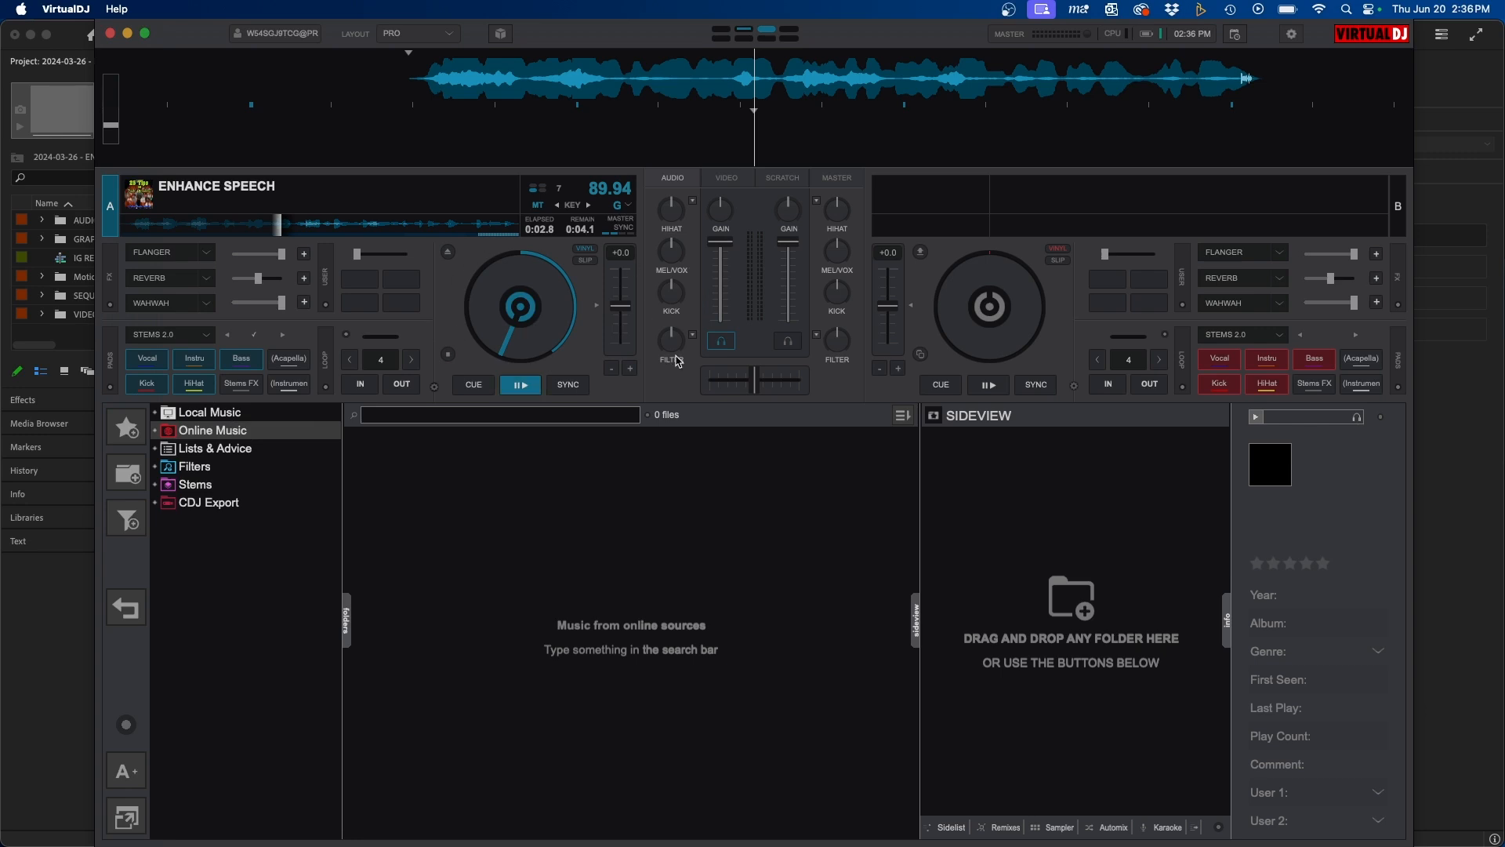
mouse_move(461, 460)
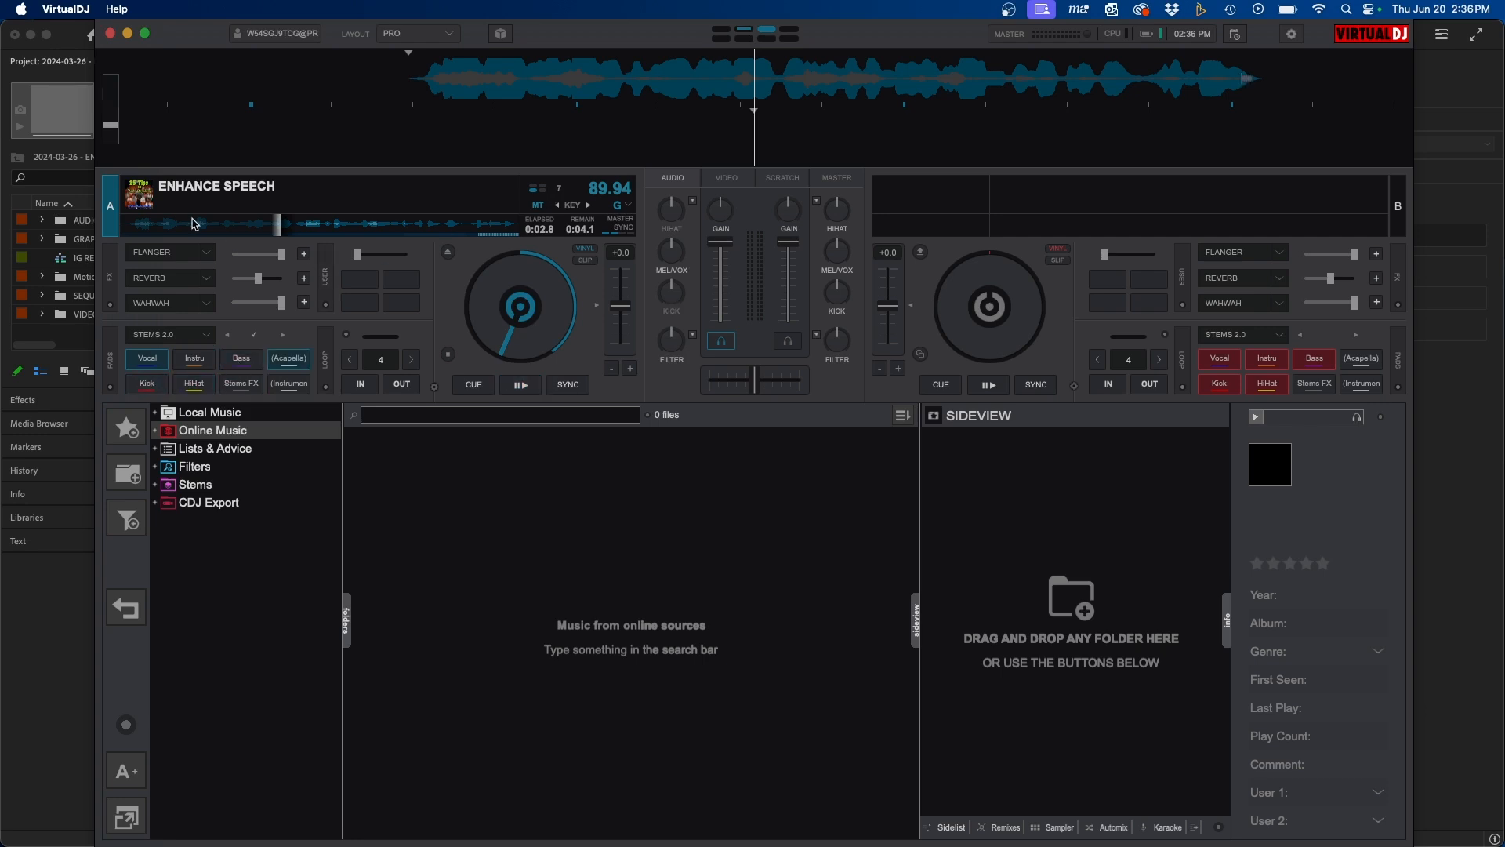
Audition the vocal-only speech on Deck A from the beginning.
left_click(519, 385)
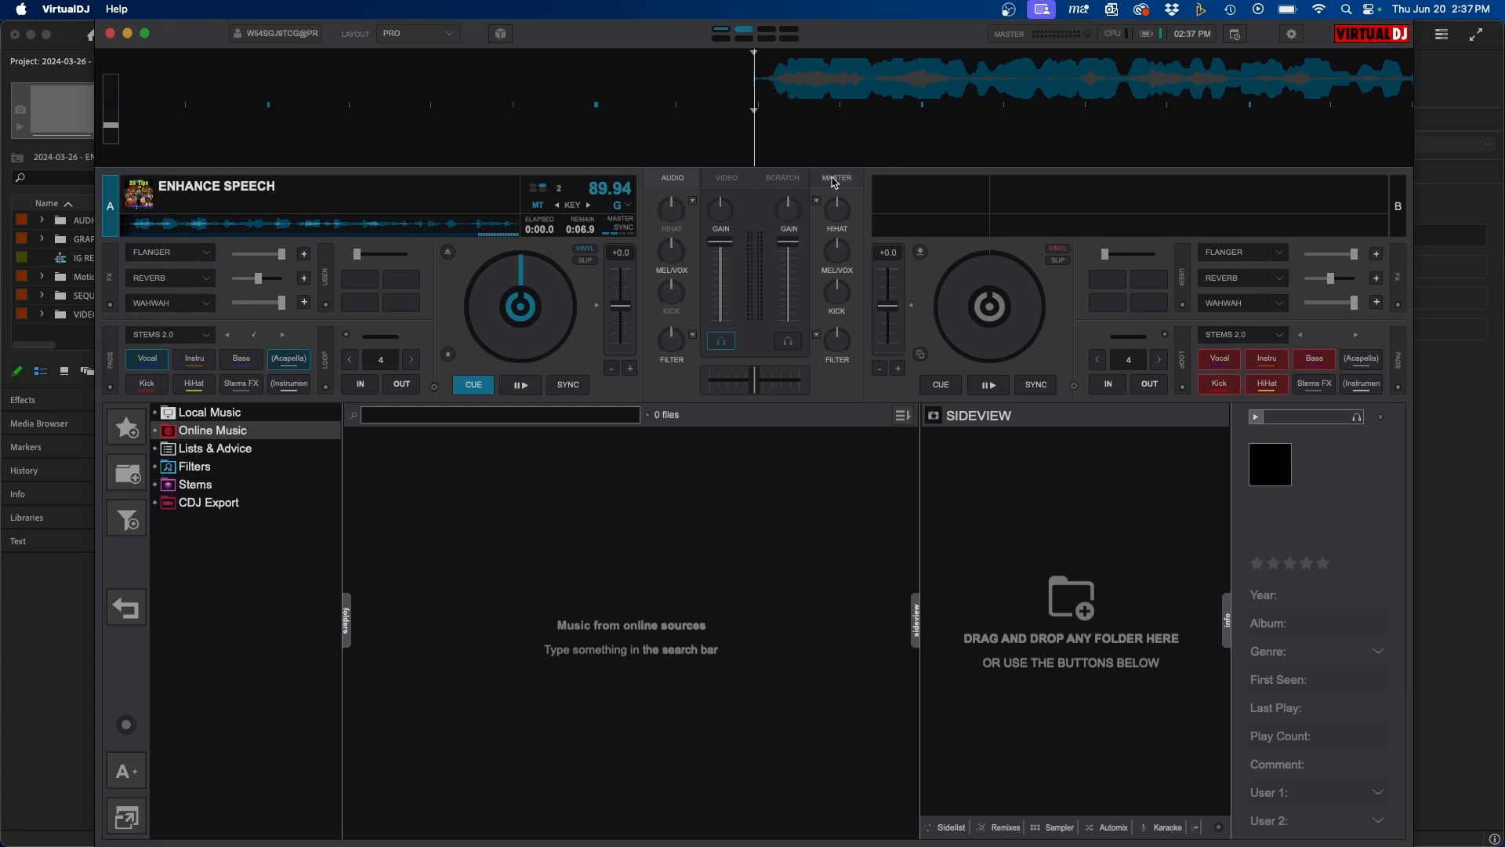
Show the MASTER mixer panel and arm REC to start when sound plays.
left_click(834, 177)
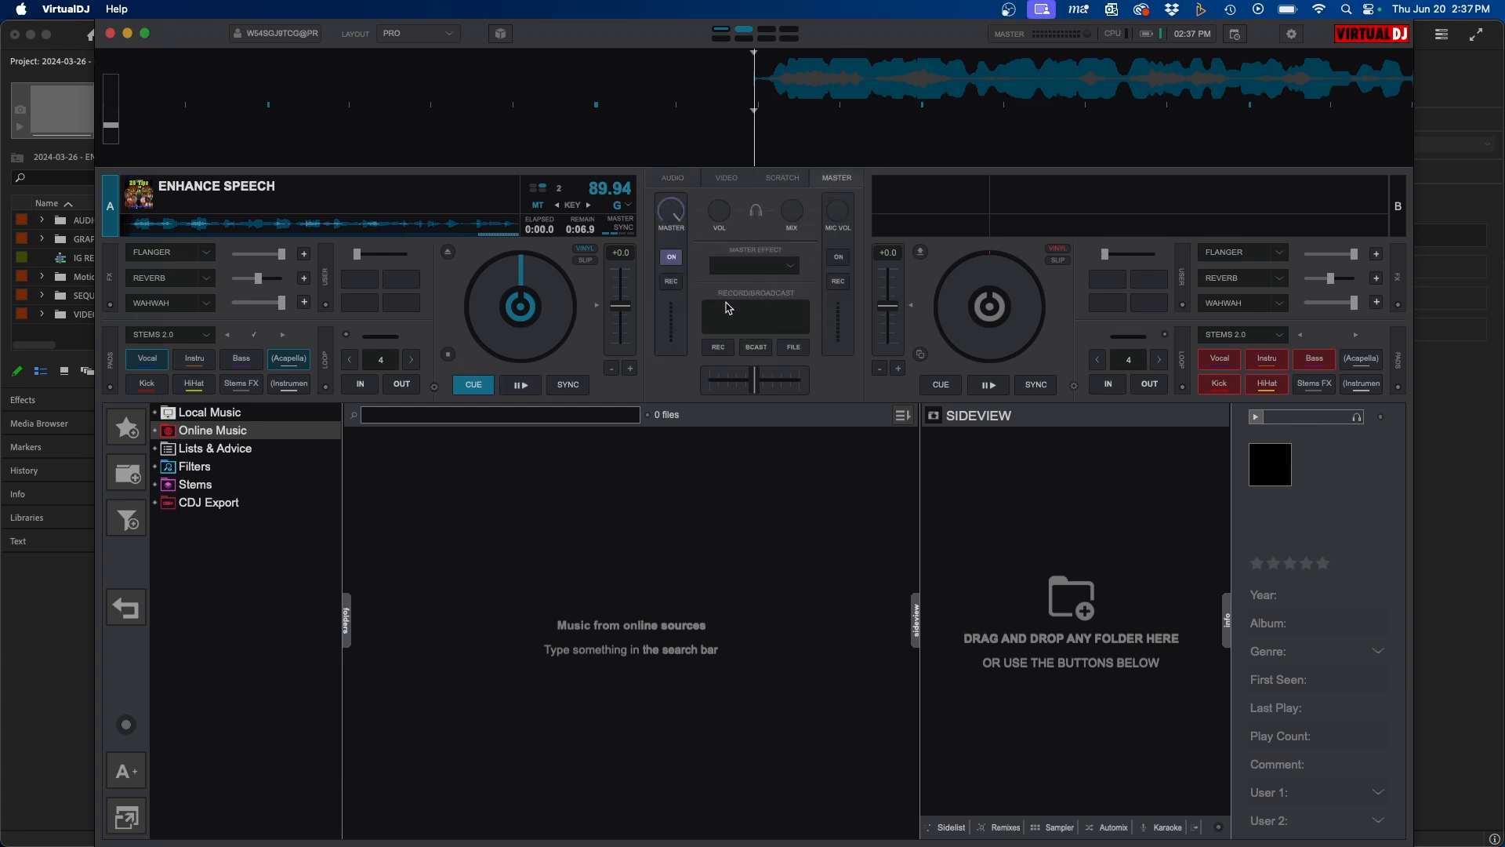
mouse_move(726, 305)
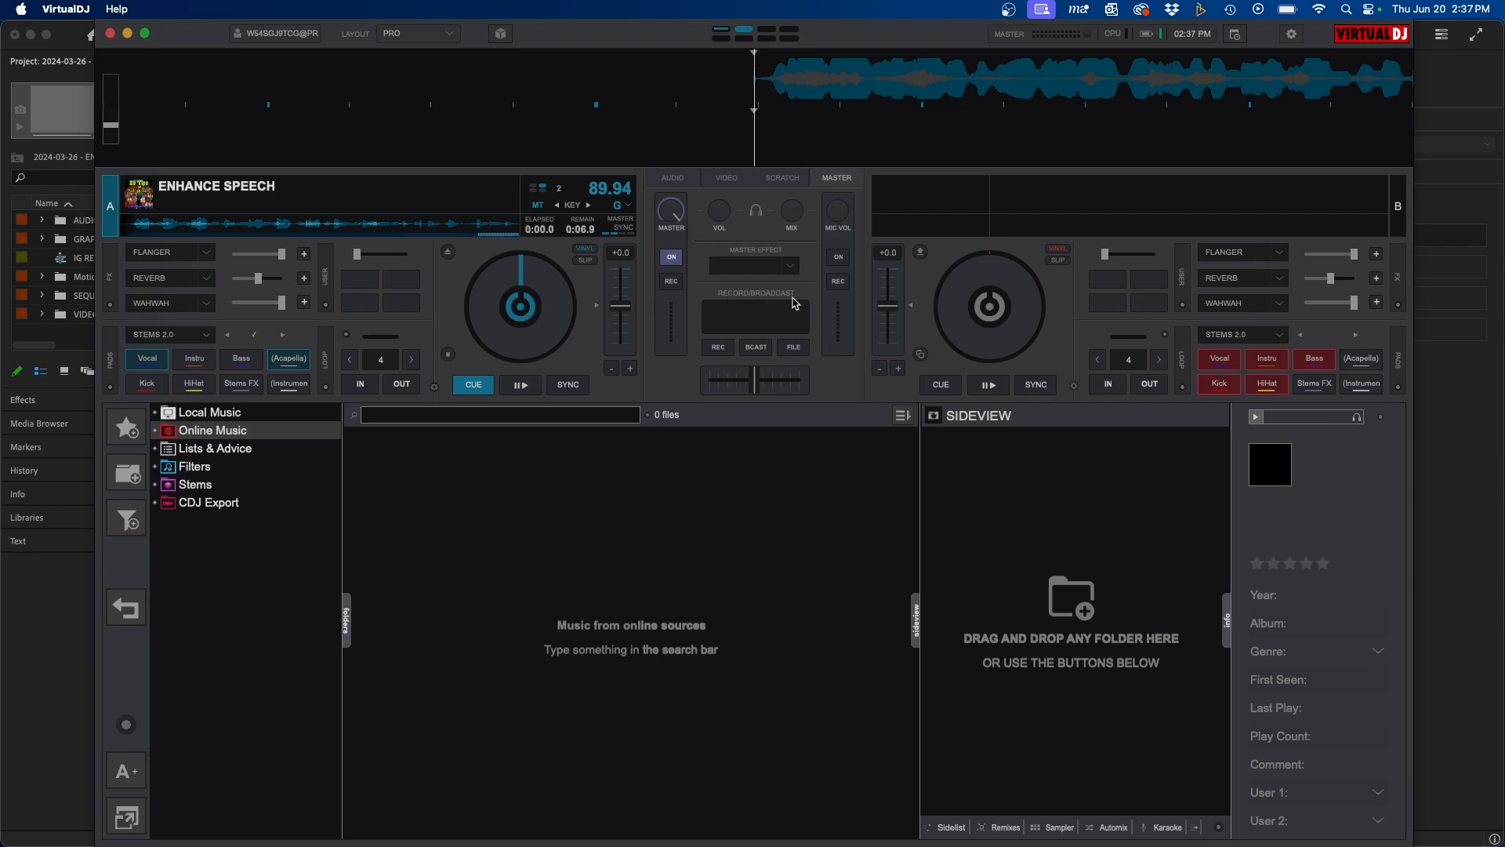
left_click(520, 384)
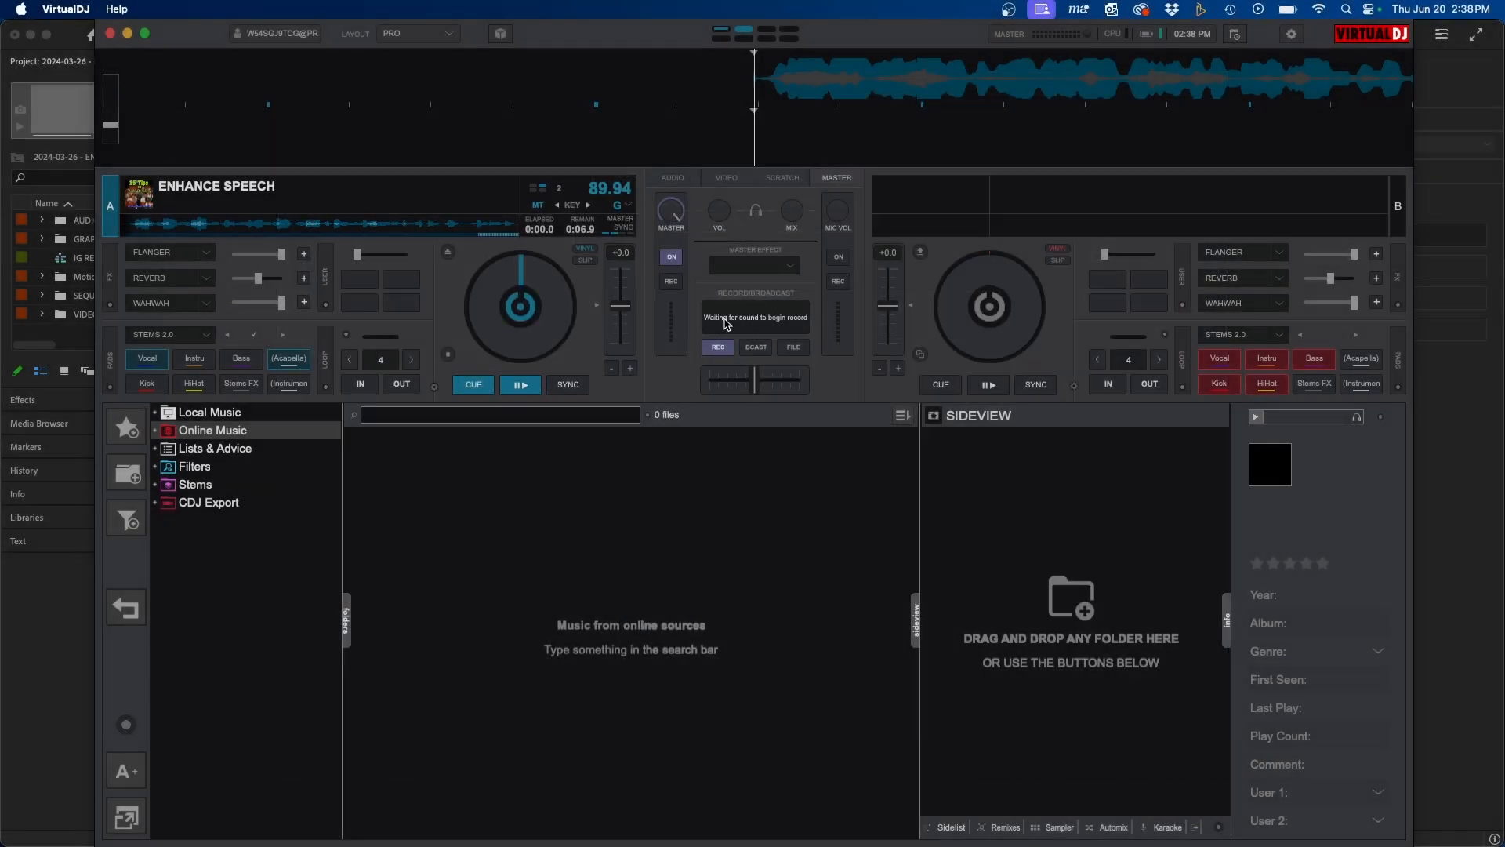
Play the vocal-only speech so it records into Untitled.wav, then stop the recording.
left_click(521, 384)
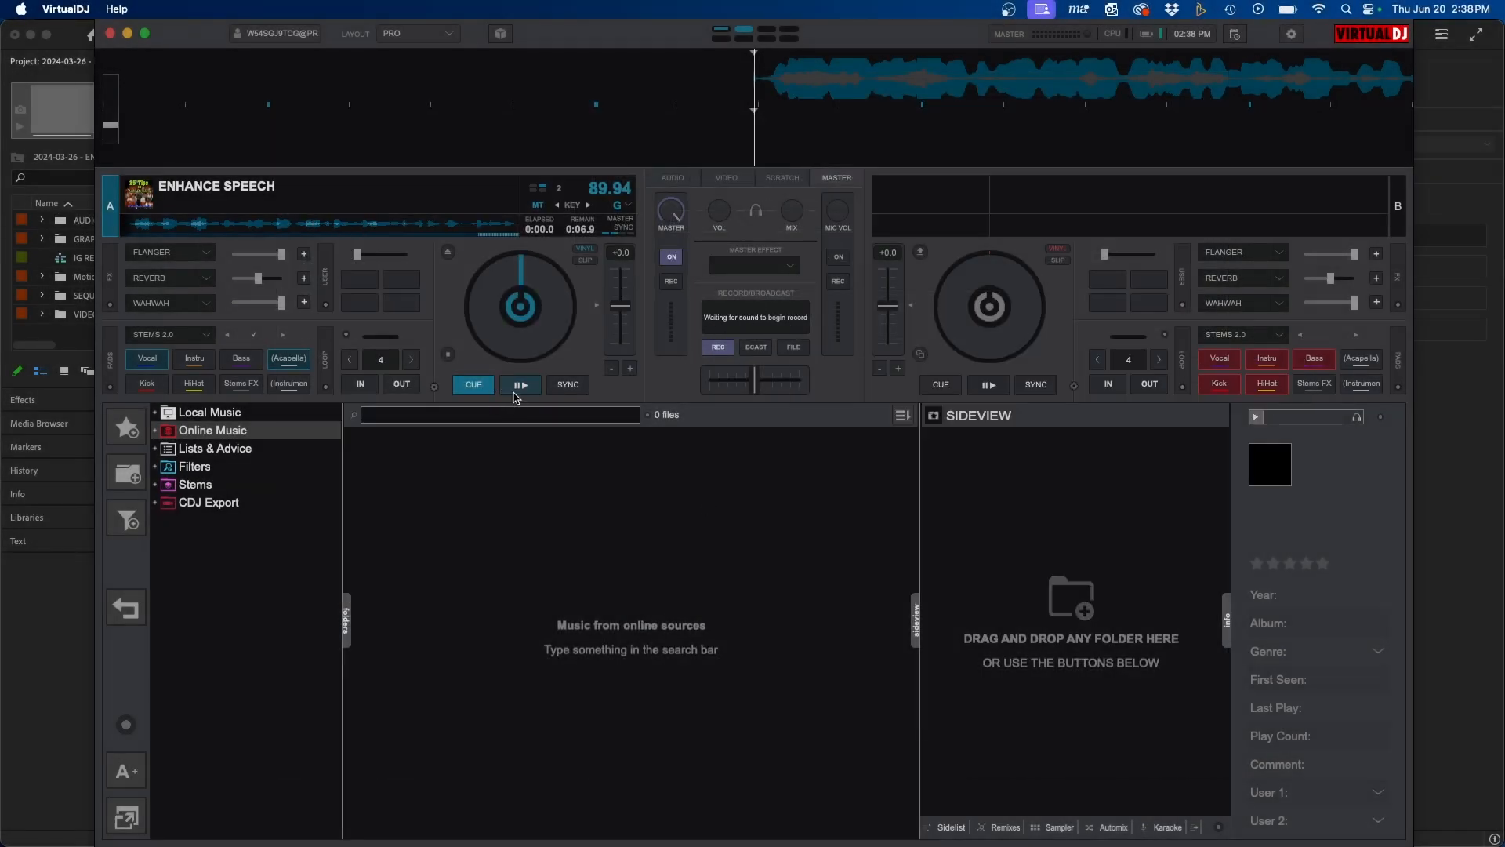
left_click(520, 384)
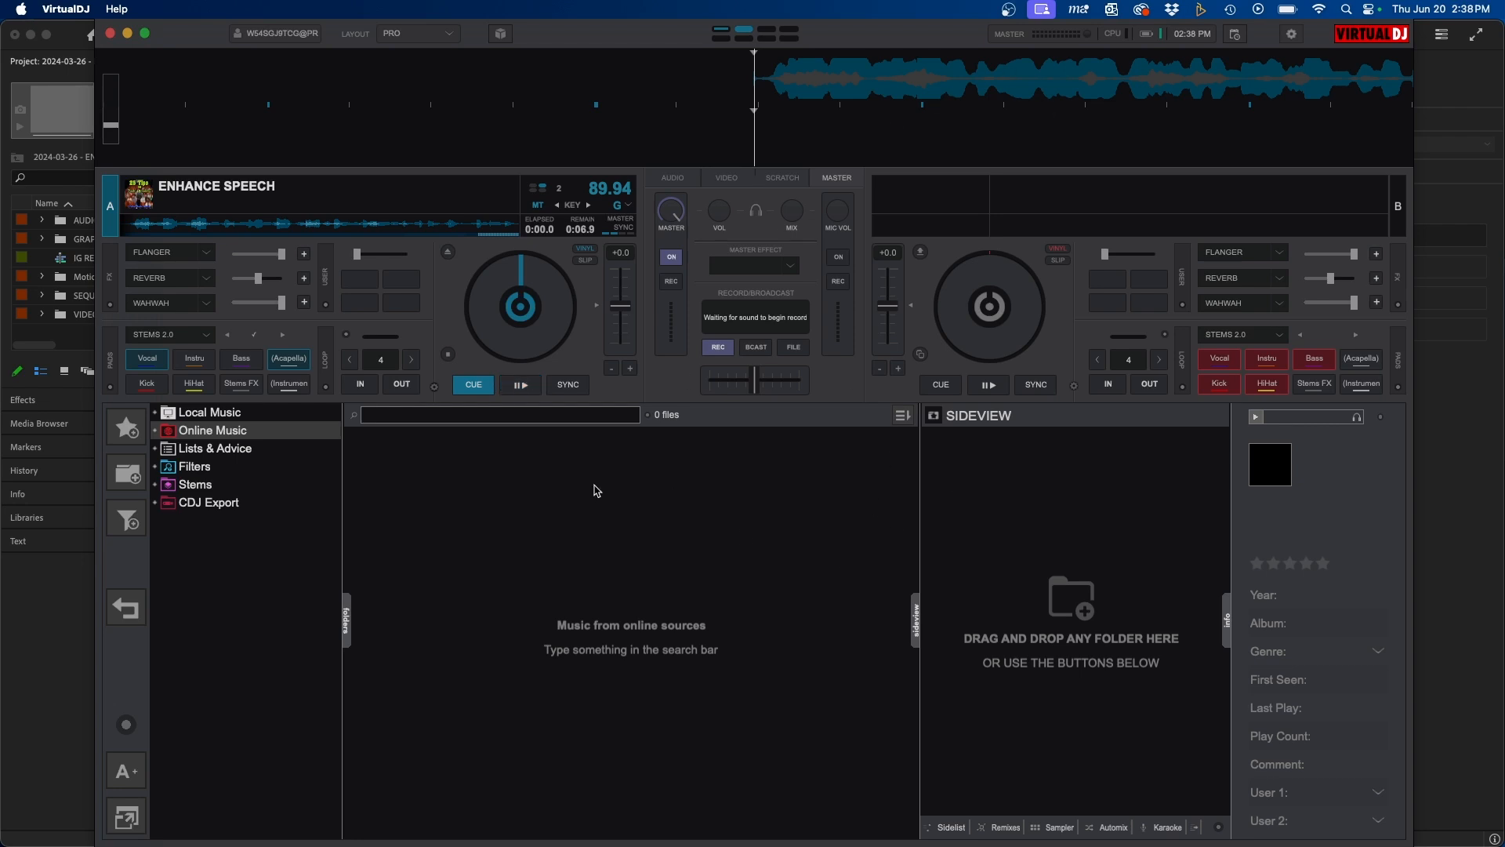
left_click(521, 384)
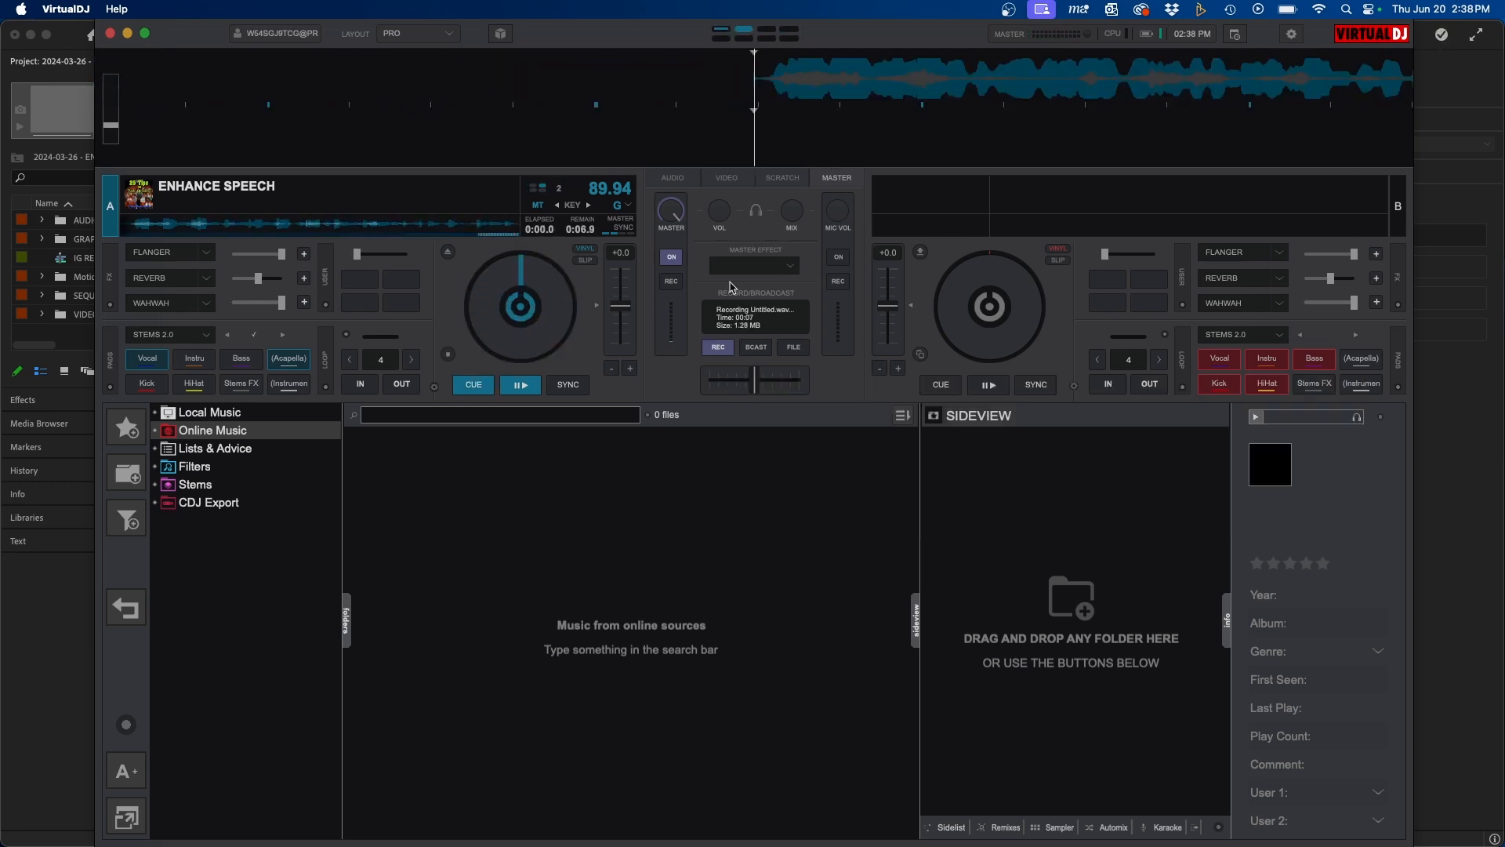
mouse_move(1189, 238)
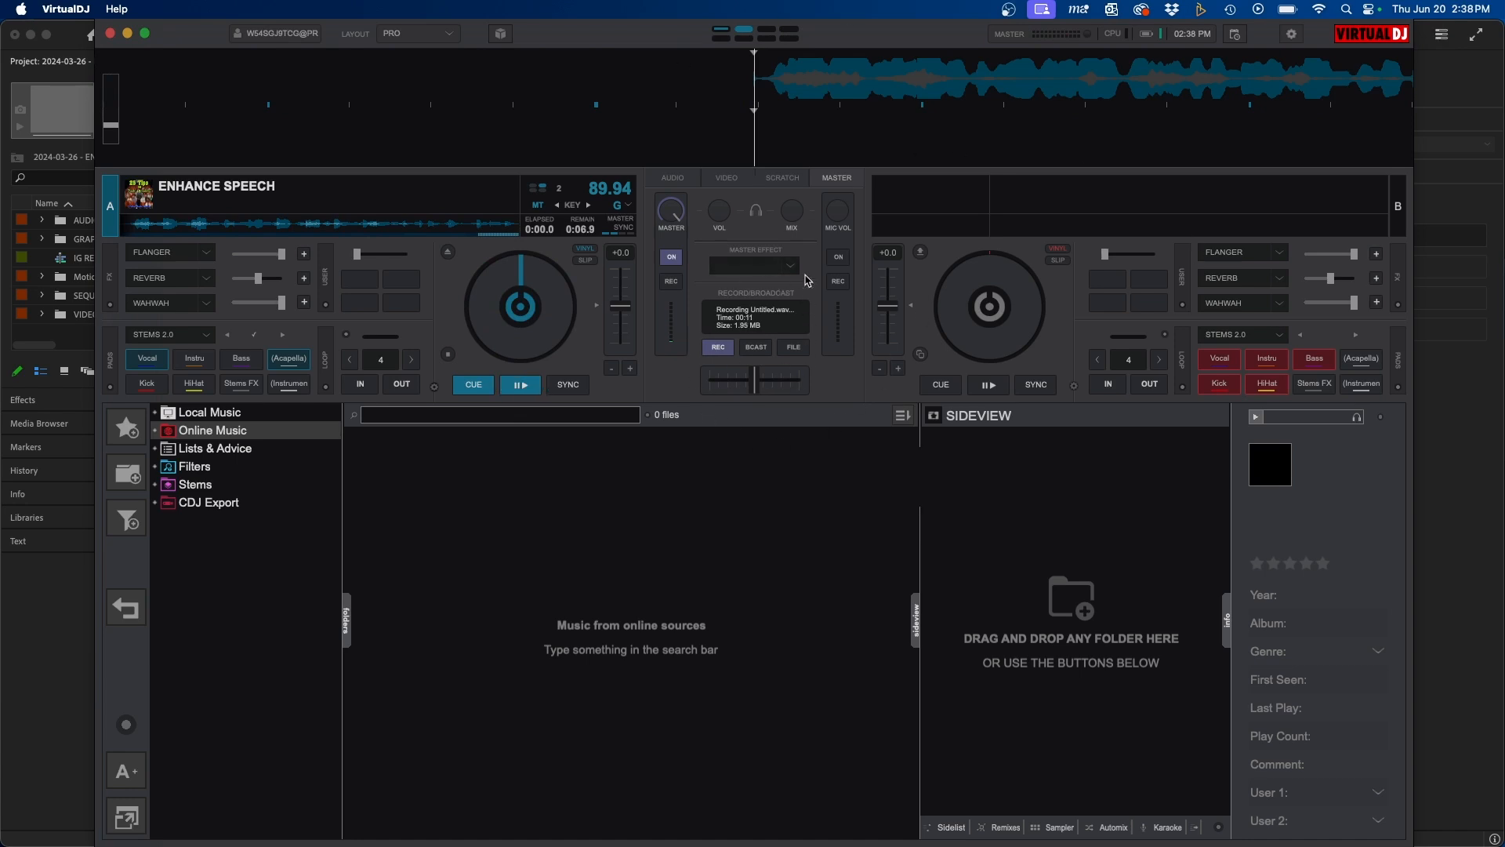
mouse_move(743, 340)
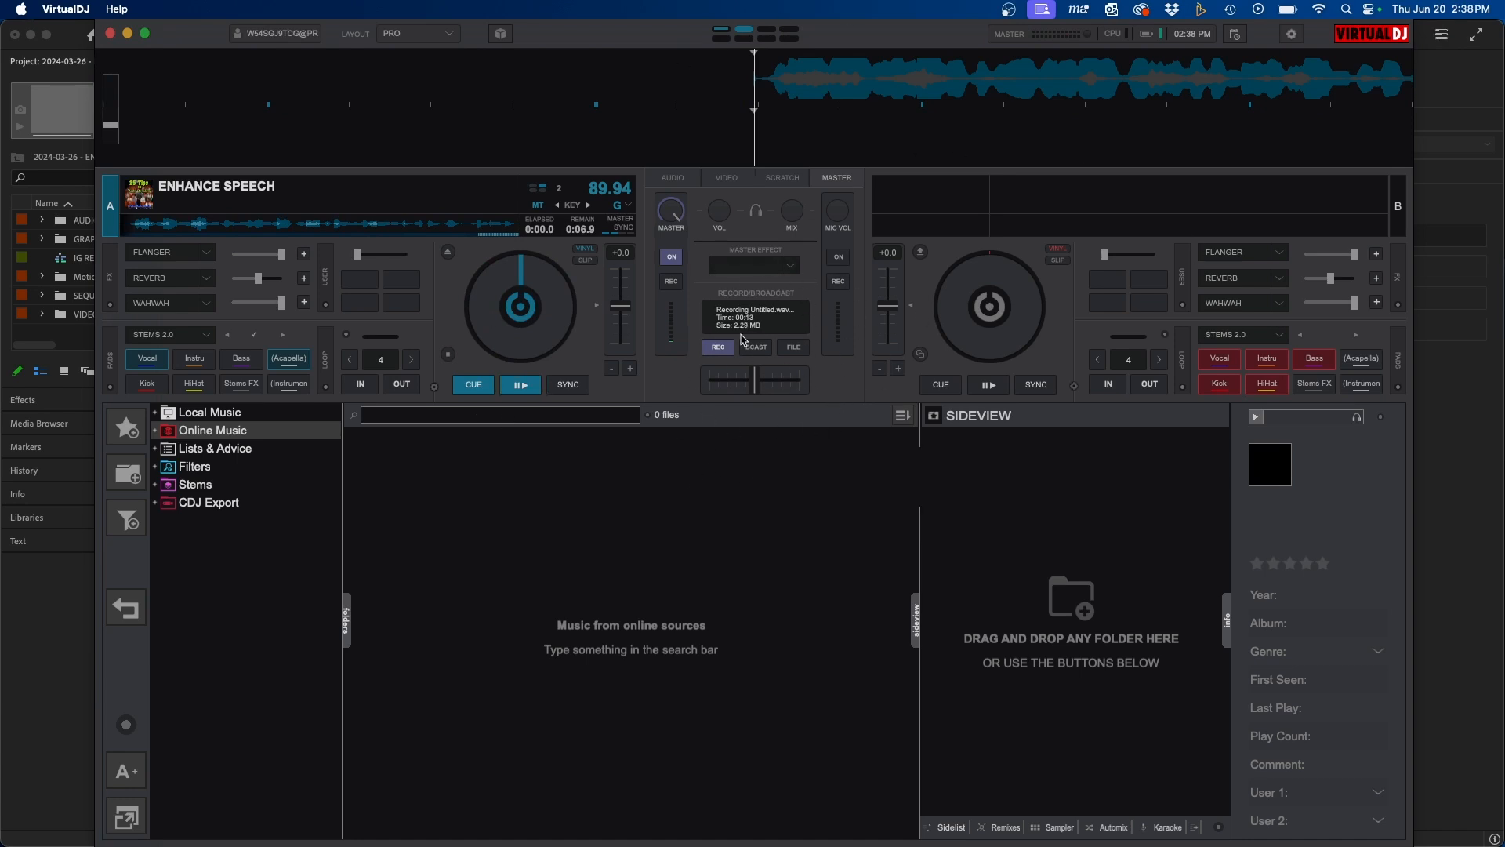
mouse_move(718, 347)
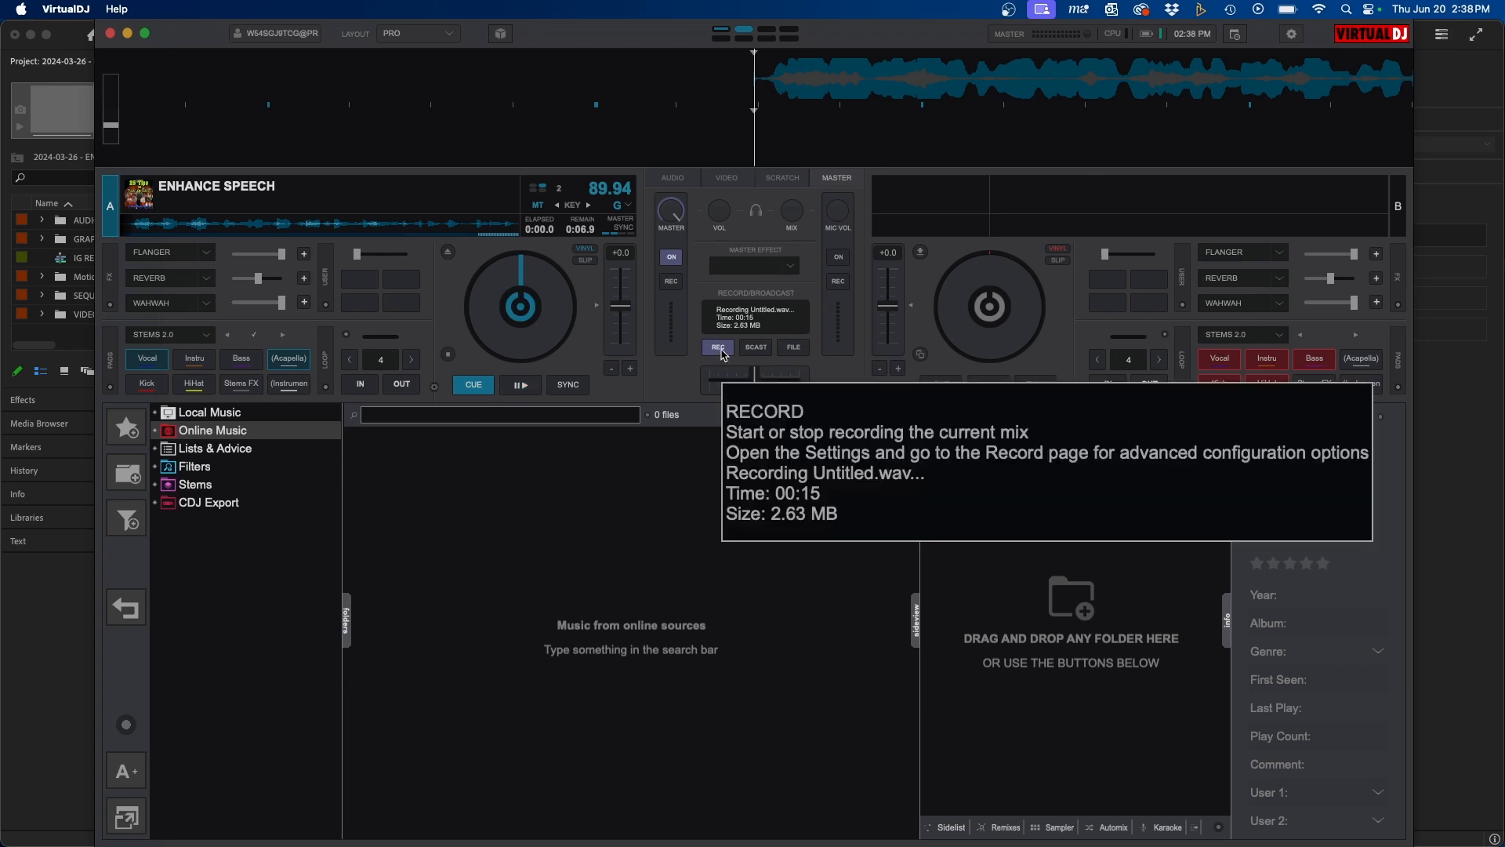
left_click(716, 347)
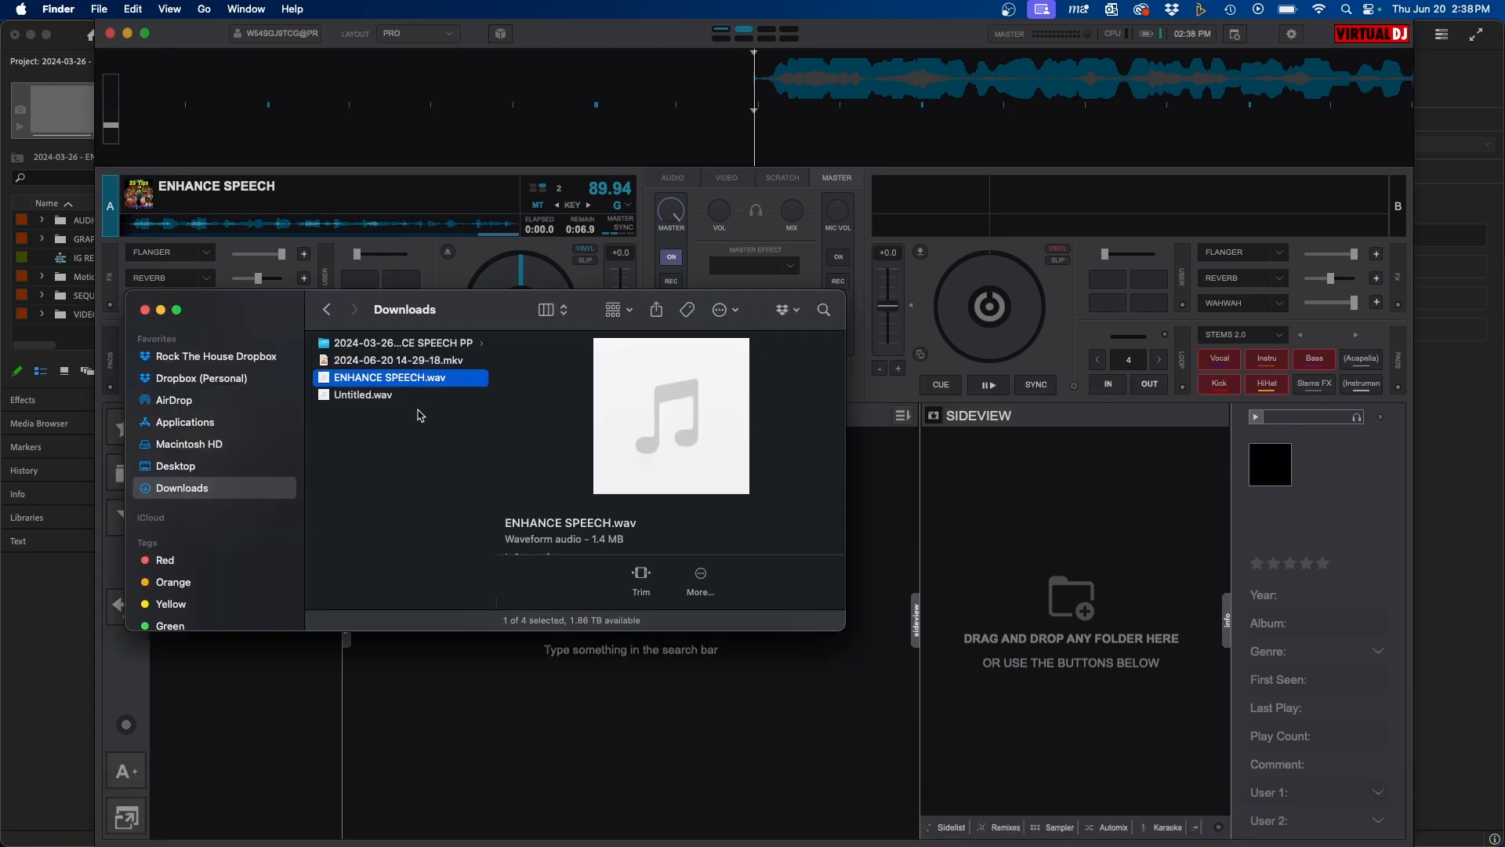
Select Untitled.wav in Downloads and play its Quick Look preview.
left_click(362, 395)
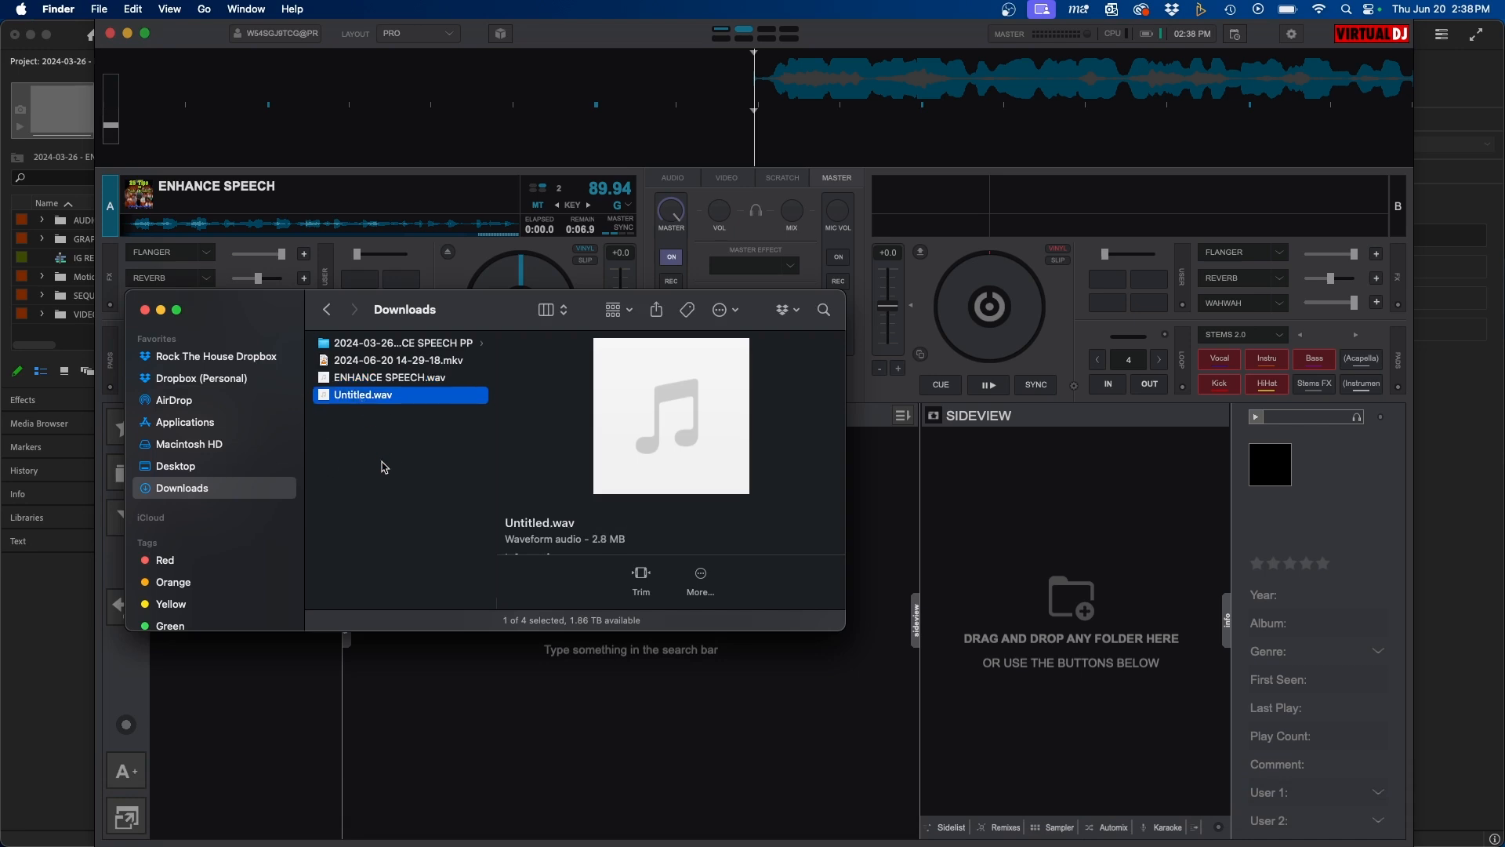
left_click(363, 395)
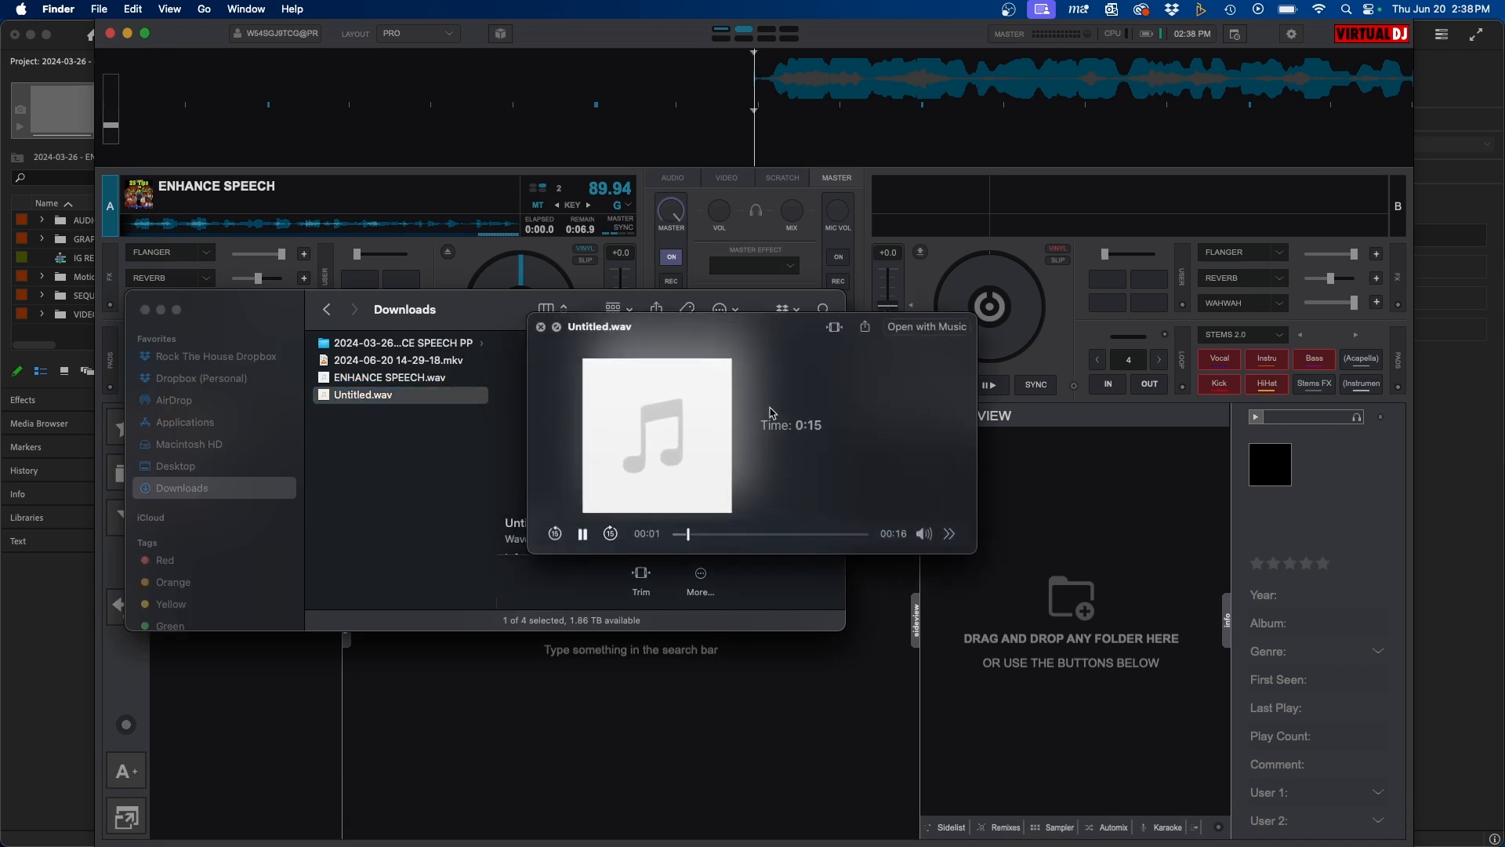